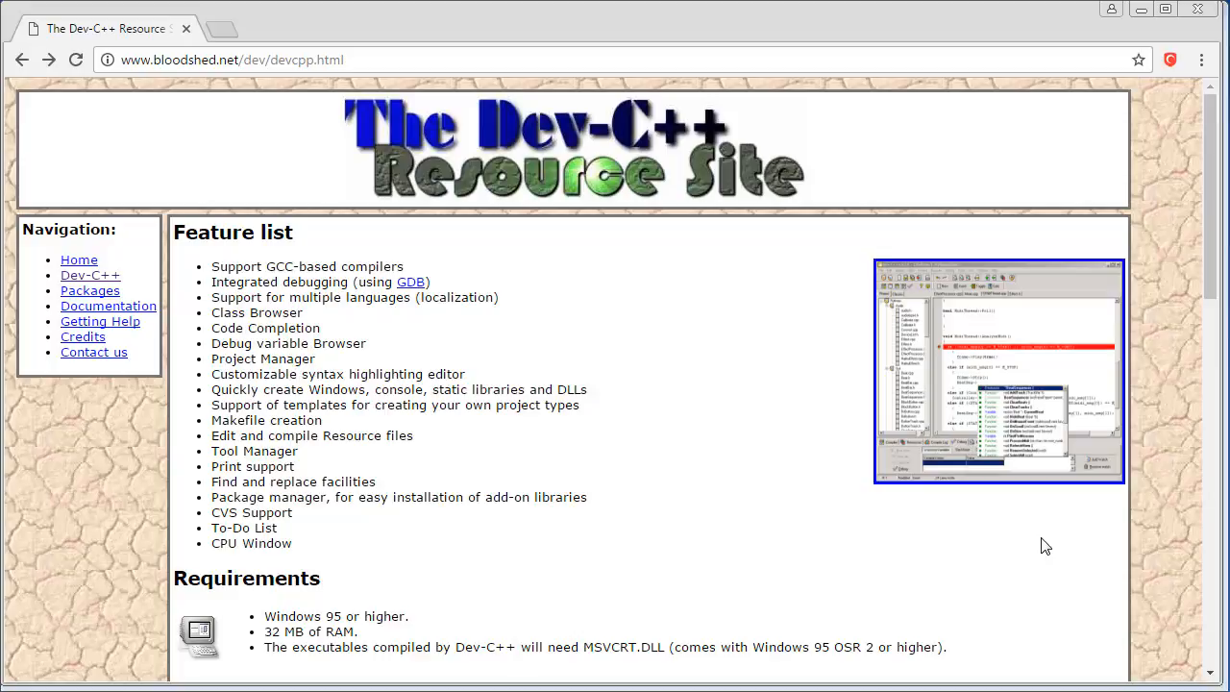
mouse_move(301, 297)
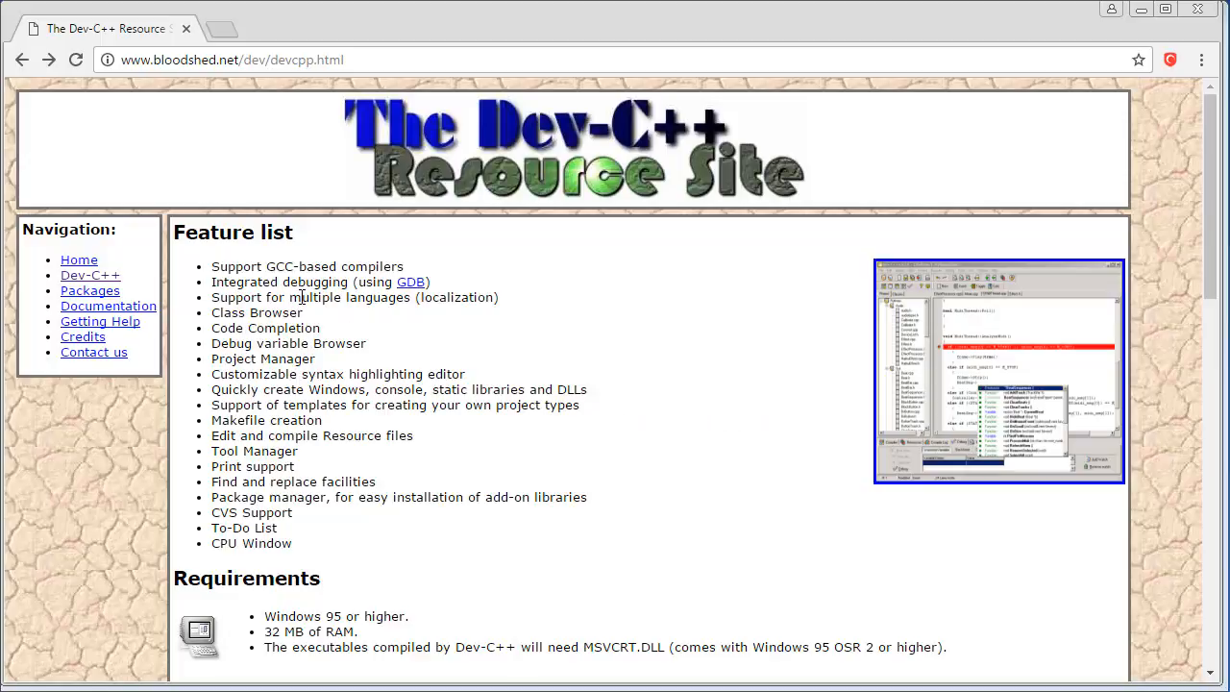
- Scroll the Dev-C++ Resource Site page down to the License, Donations and Downloads sections
scroll(down, 3)
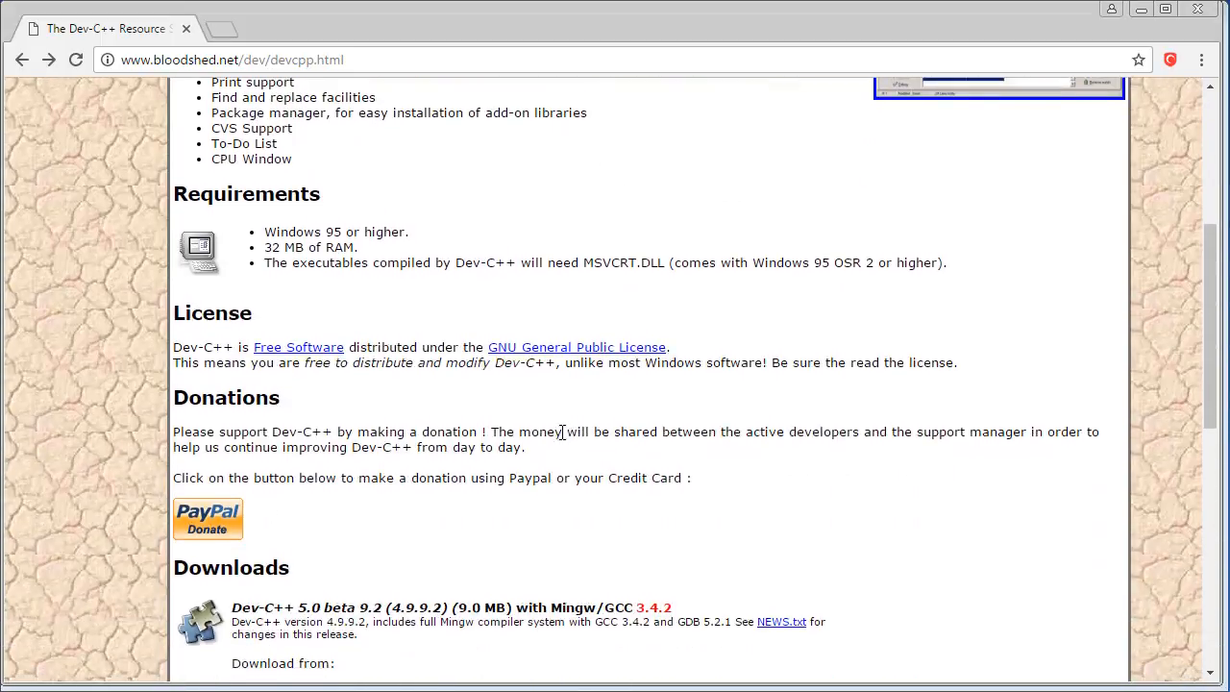
scroll(down, 3)
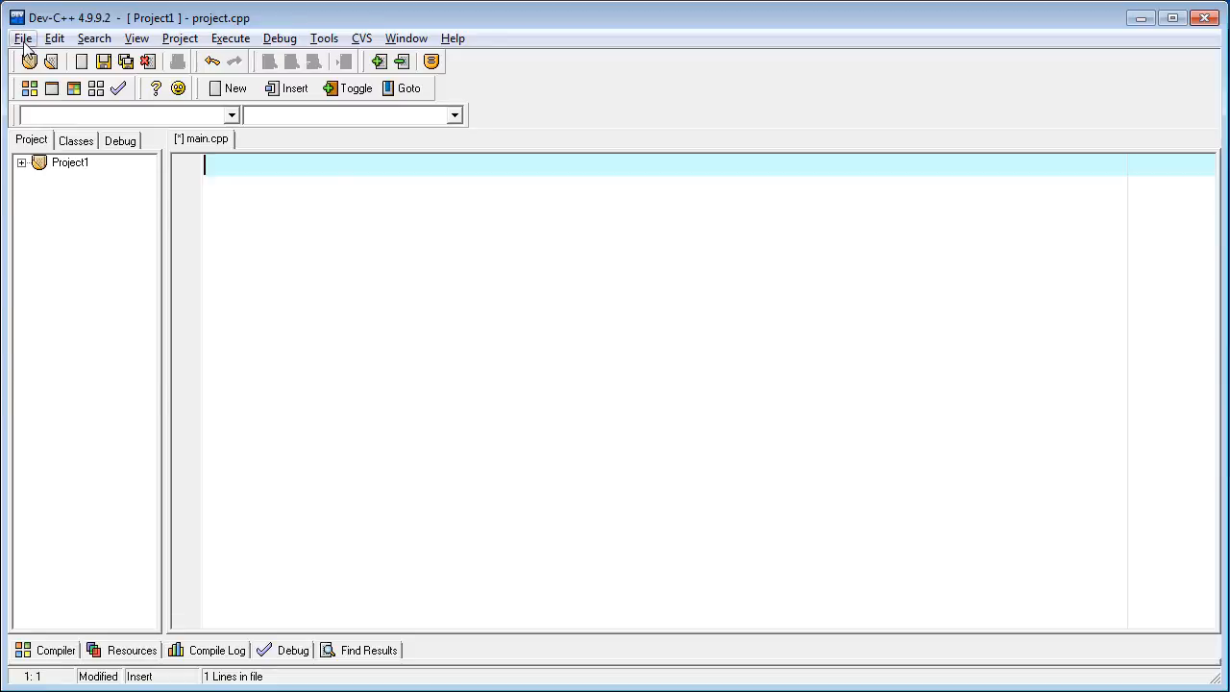
click(22, 38)
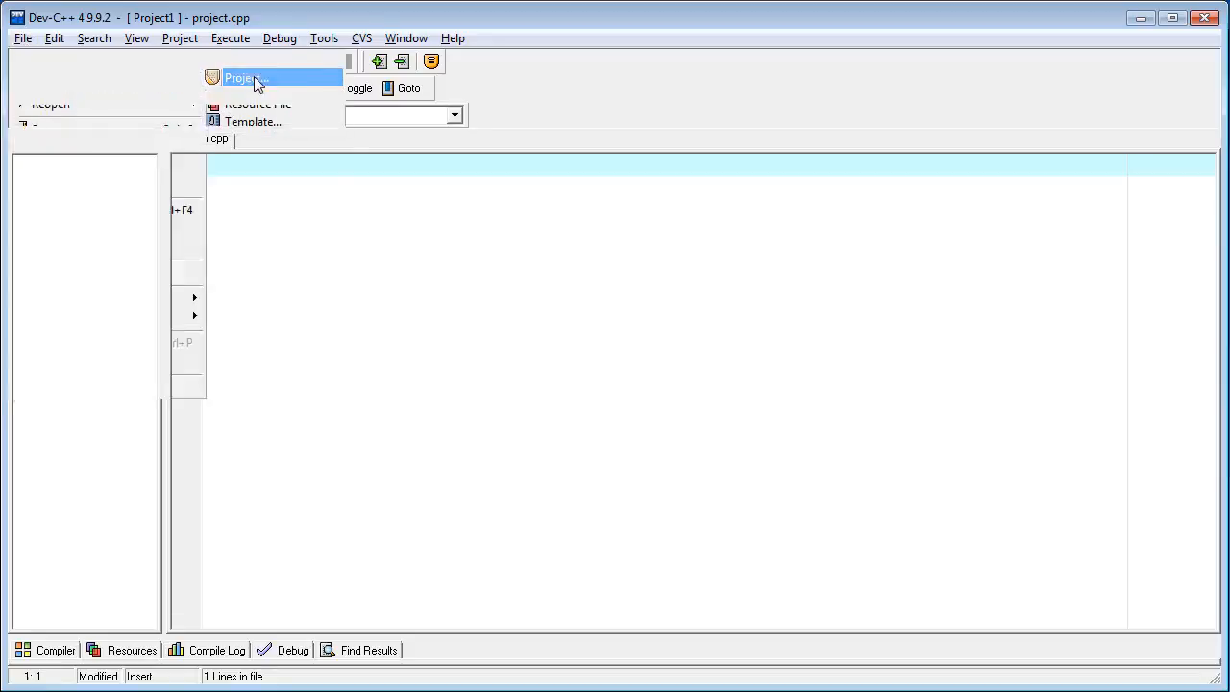
click(243, 77)
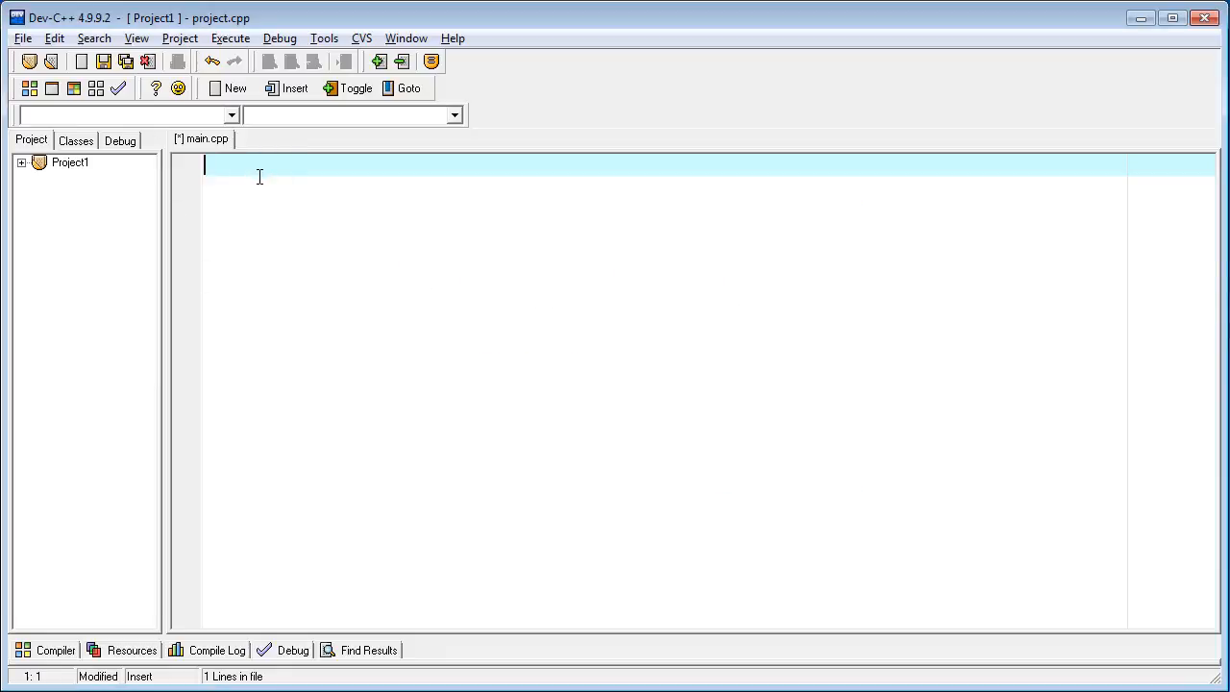
- Type the #include <iostream> and #include <windows.h> lines at the top of main.cpp
text(<)
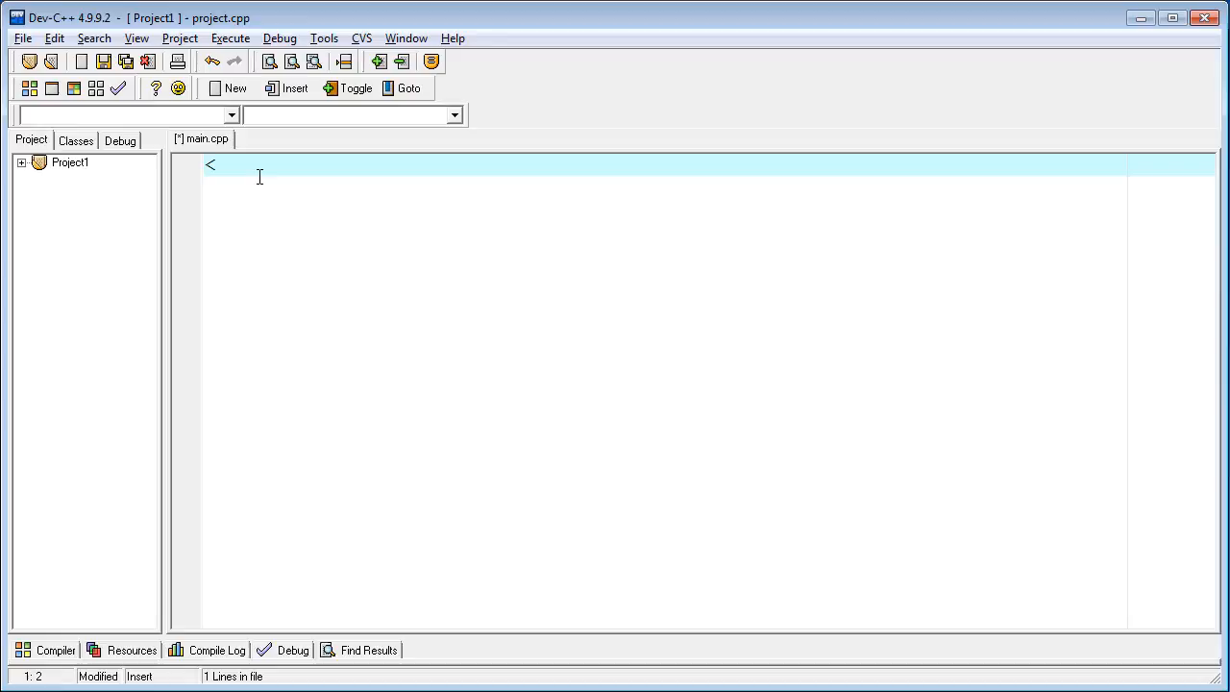
text(#)
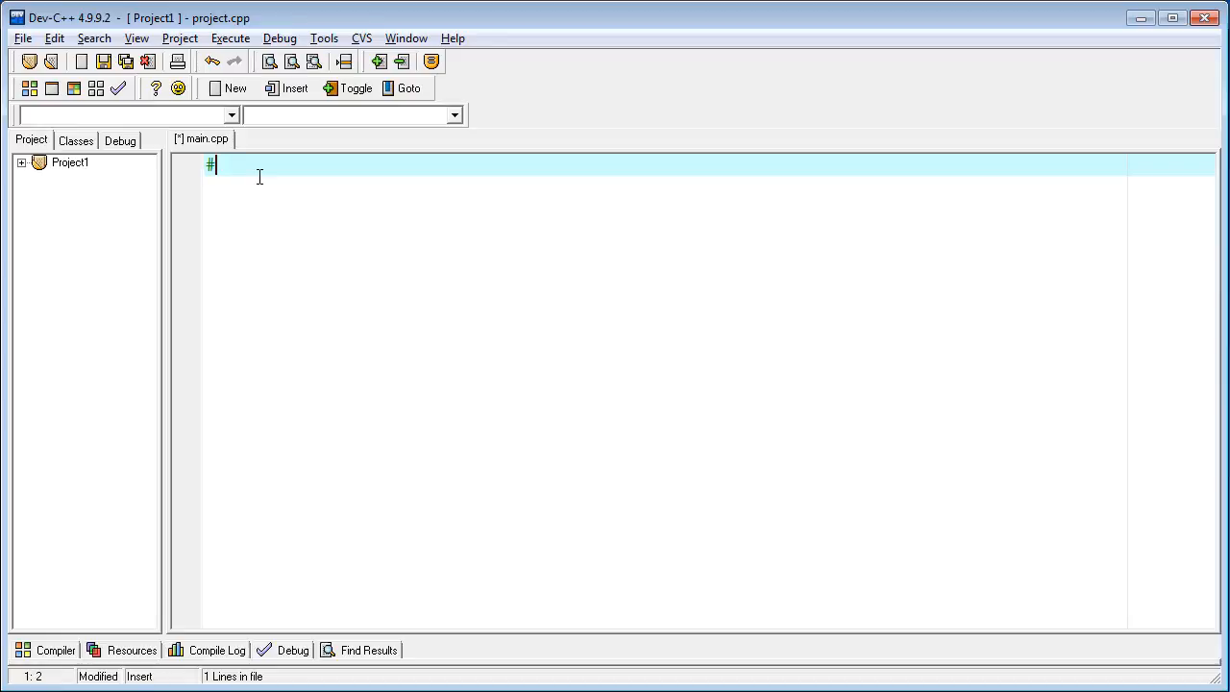
text(include)
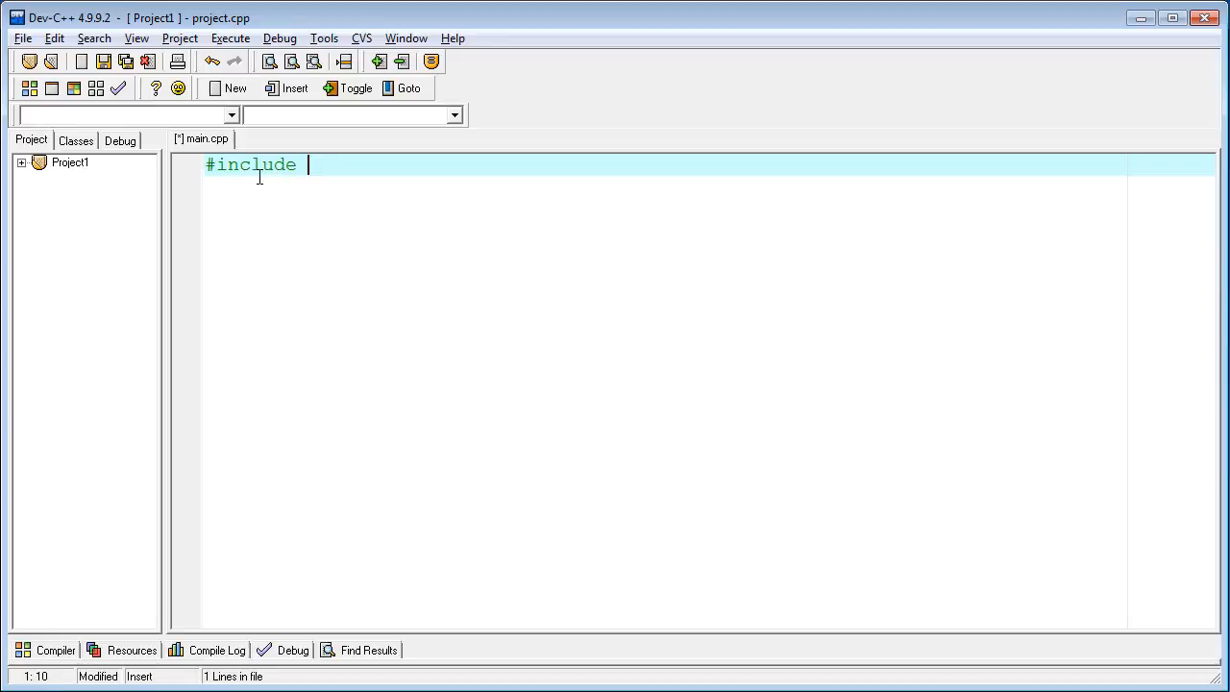
text(<iostream>)
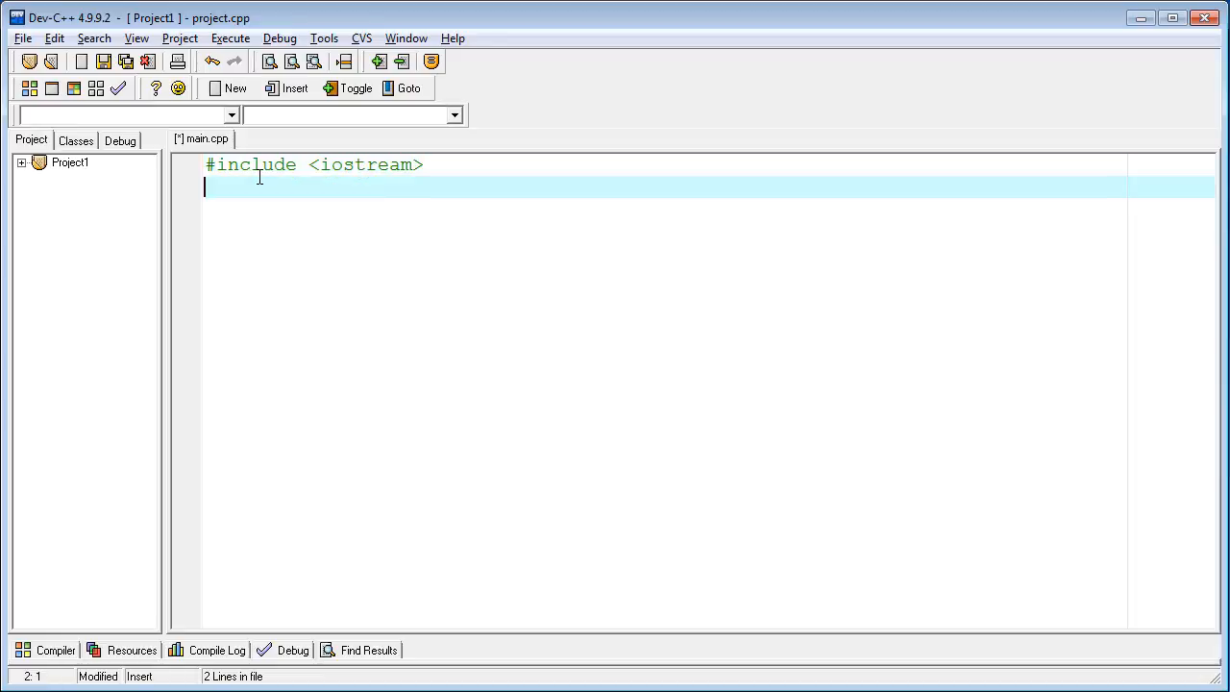
text(#)
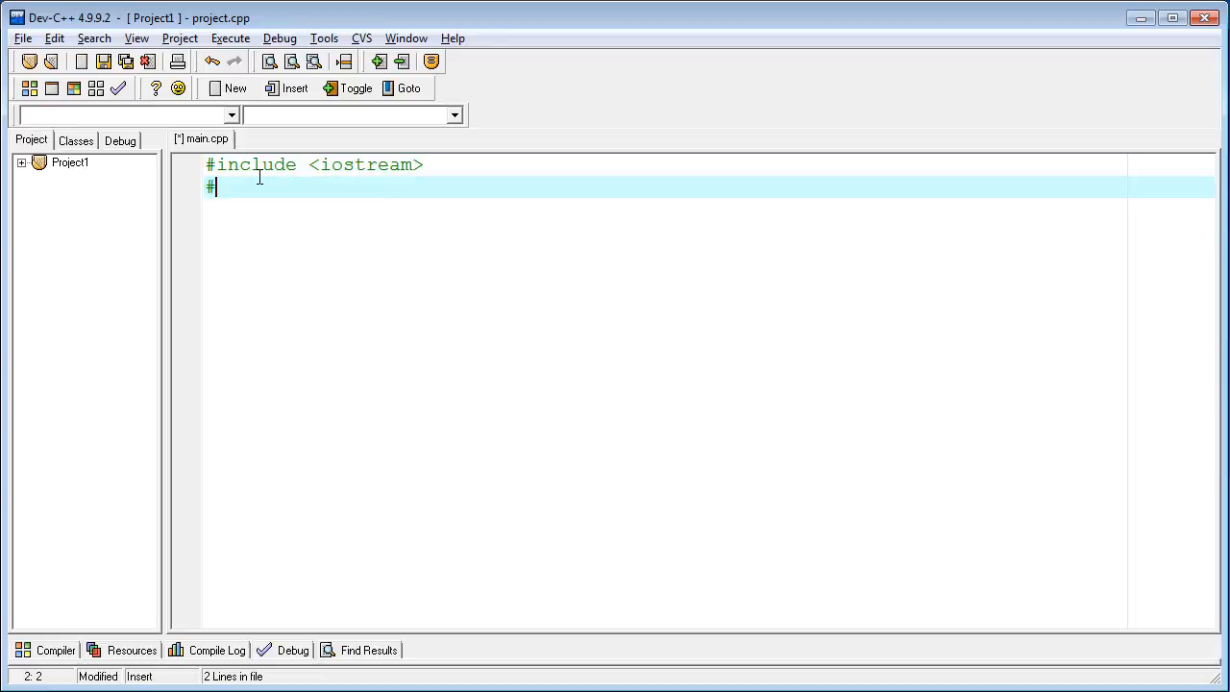
text(include)
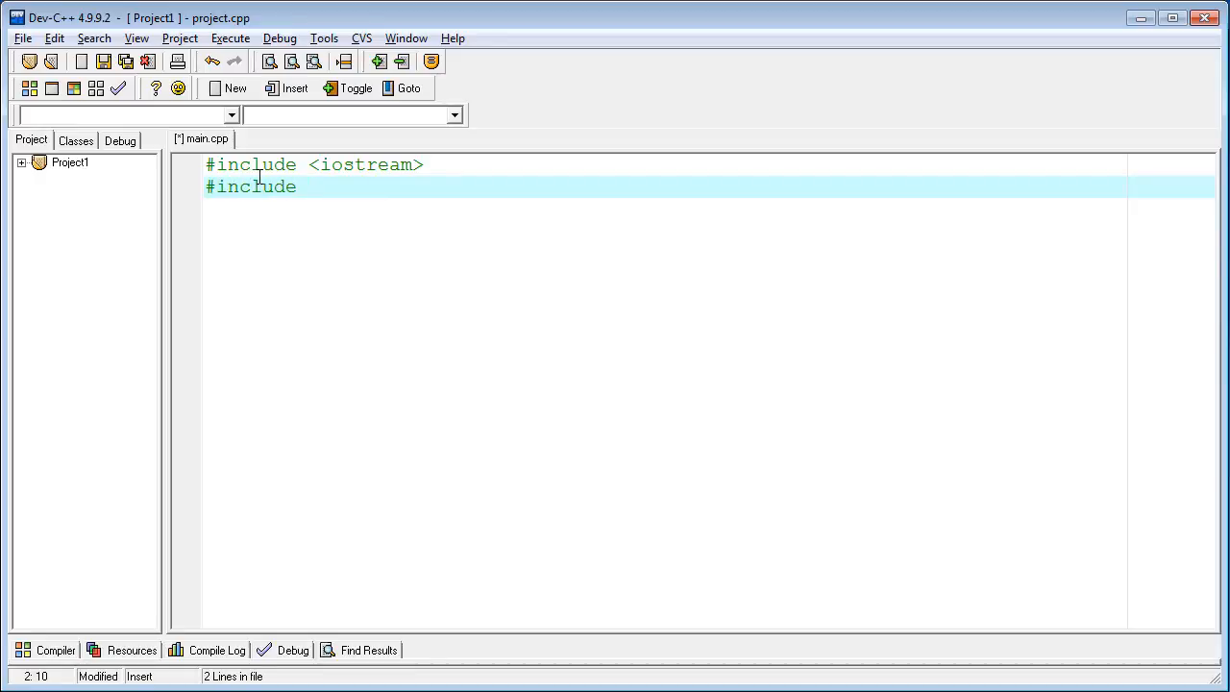
text(<wind)
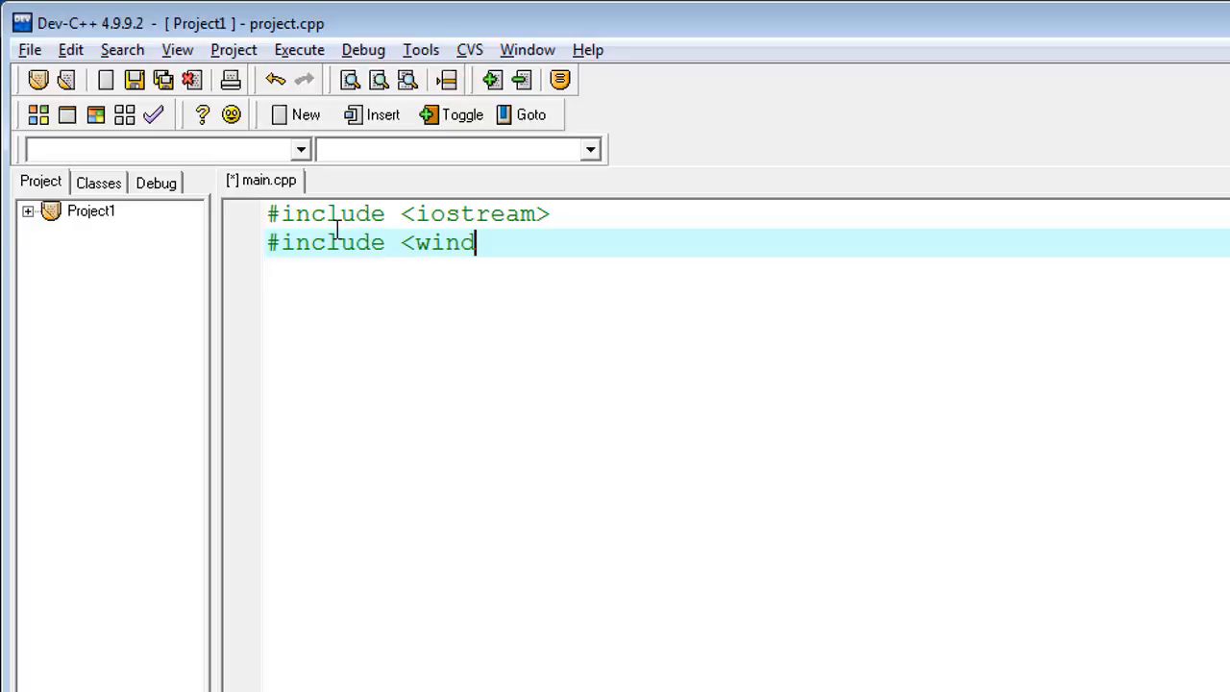
text(ows.h)
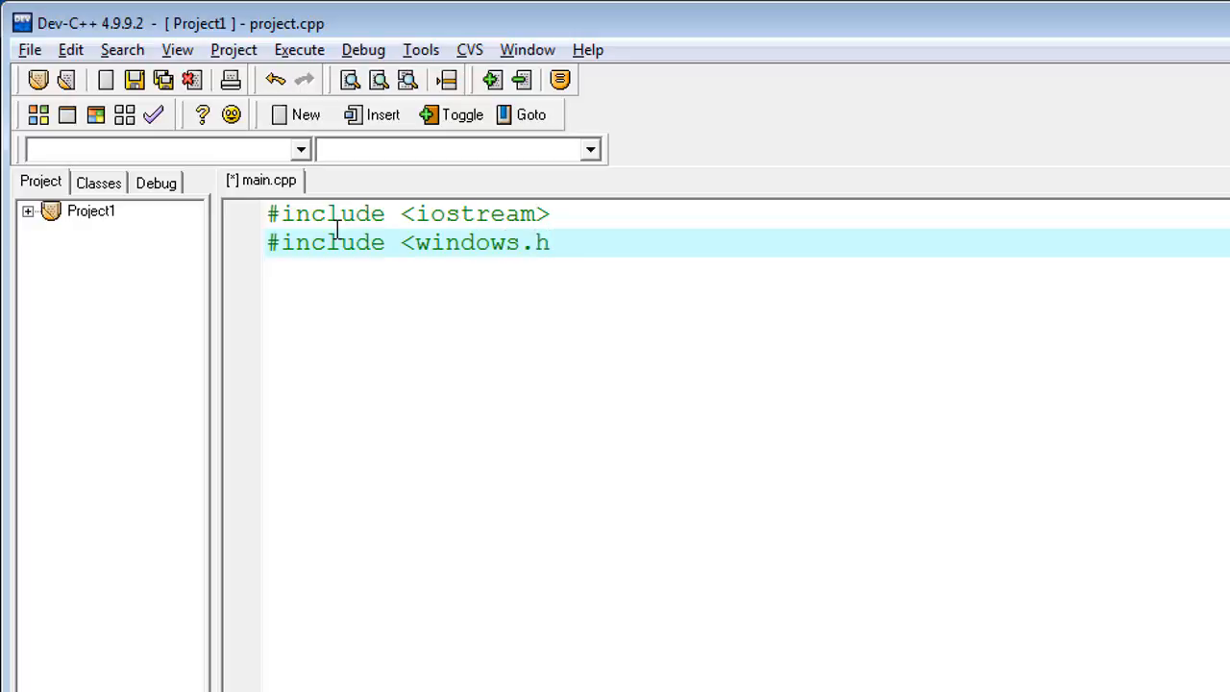
- Add #include <winuser.h> as the third line, correcting a mistyped include
text(in)
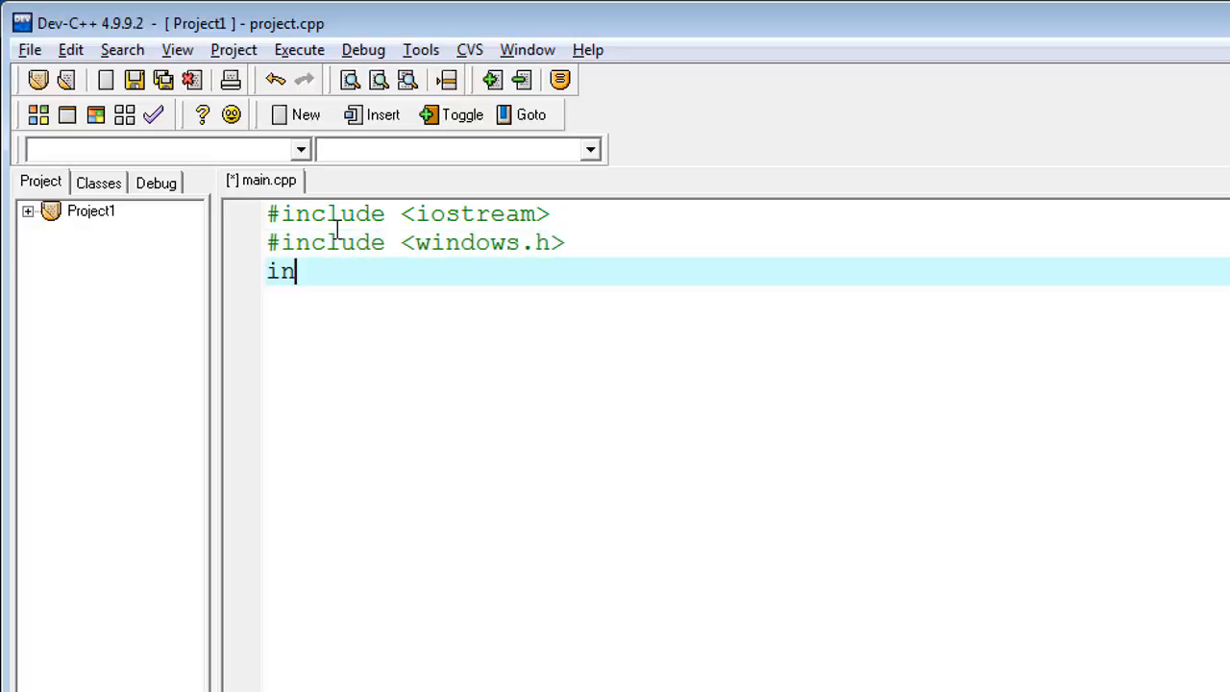
text(clude)
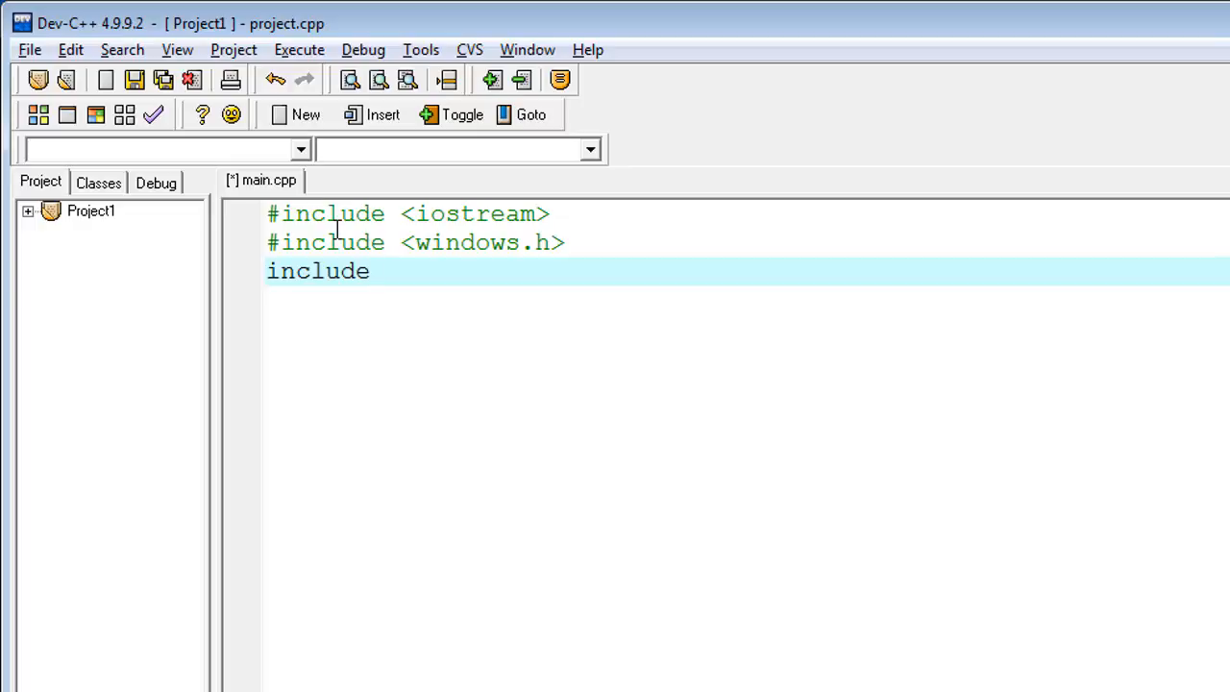
key(BackSpace)
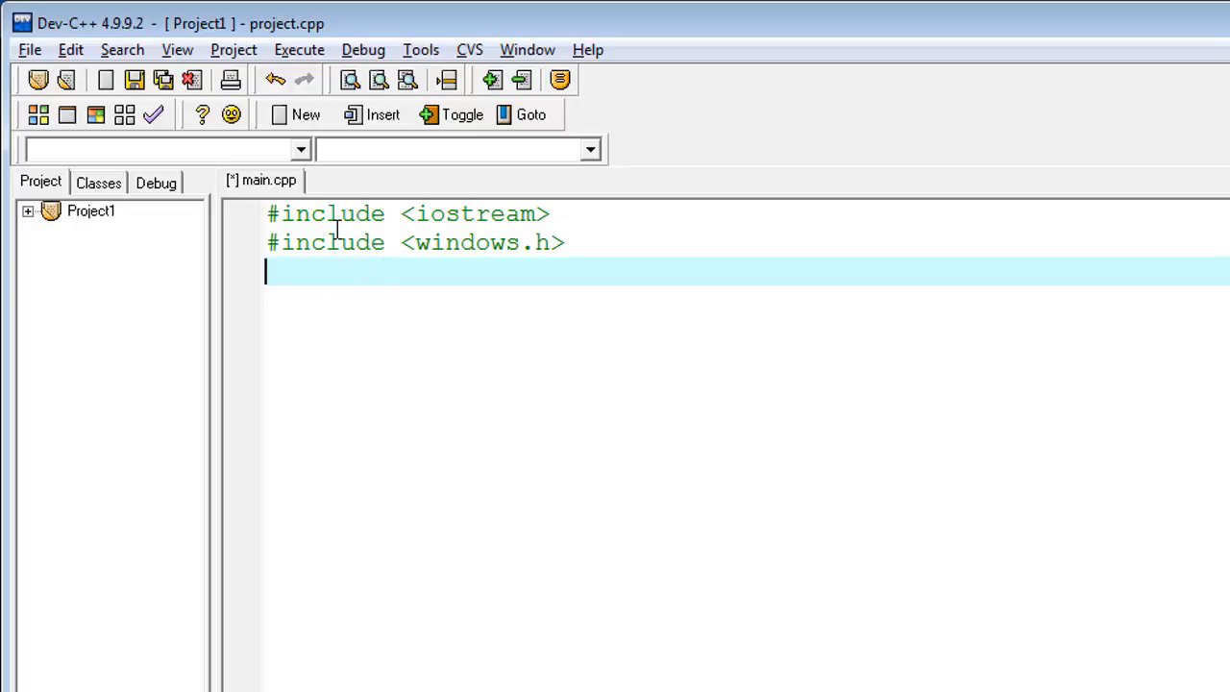
text(#in)
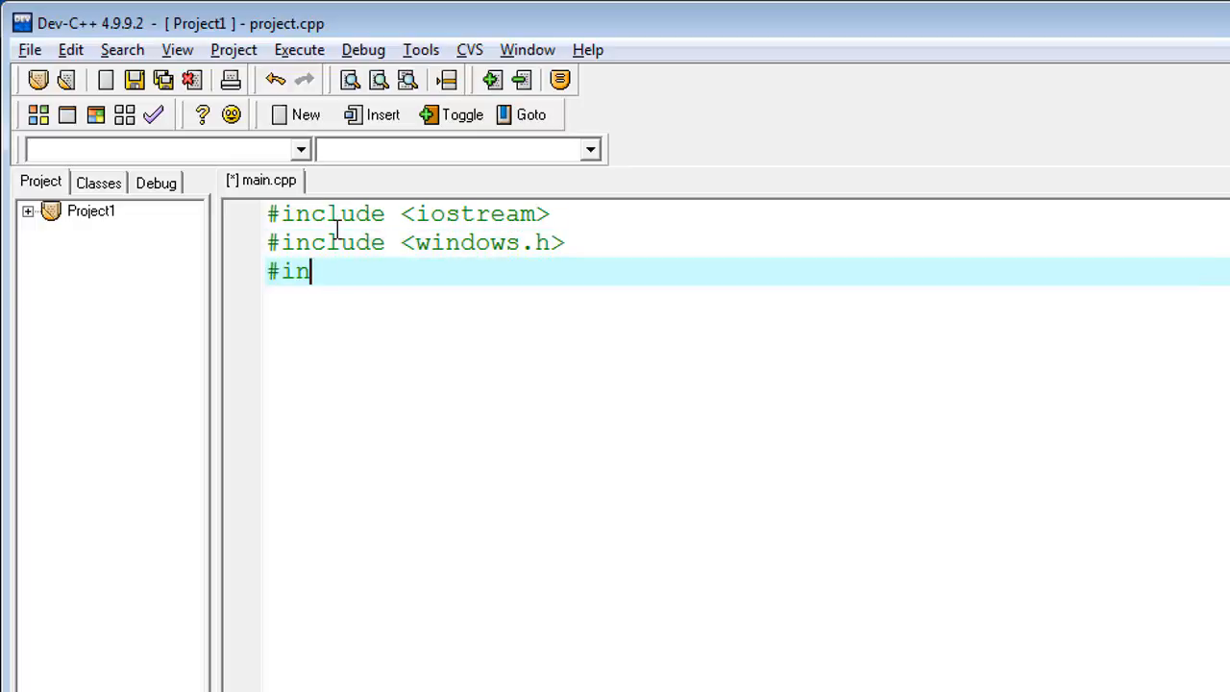
text(clude)
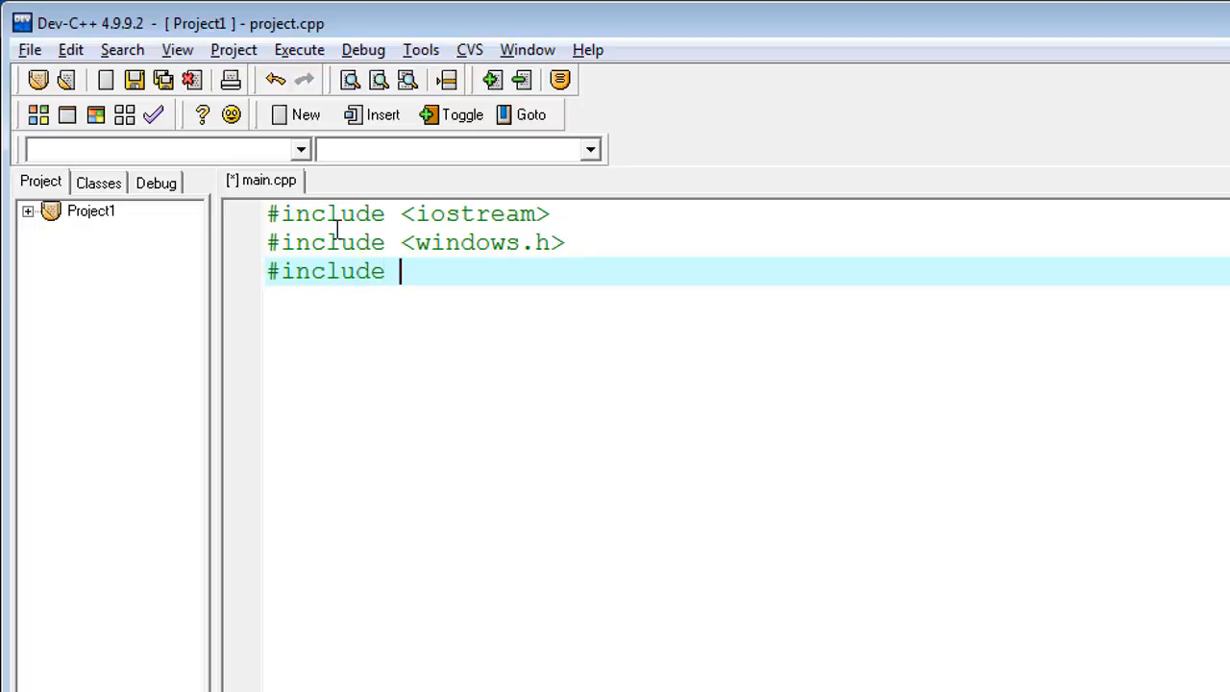
text(<w)
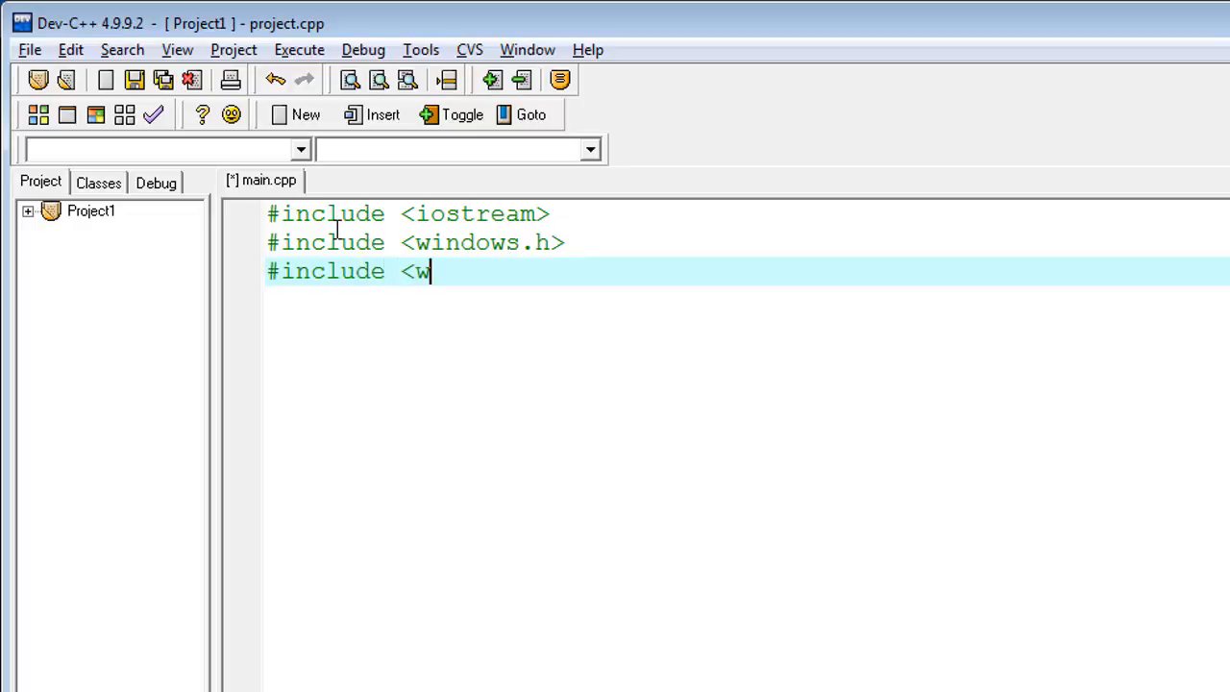
text(inuser)
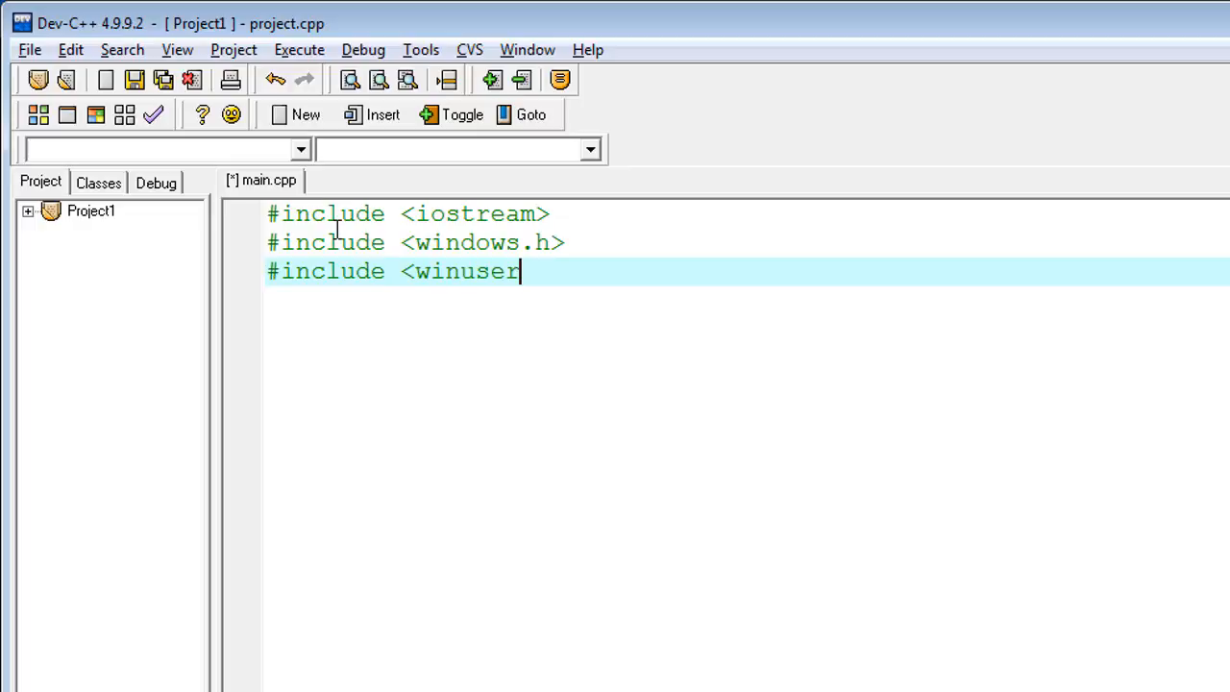
text(.)
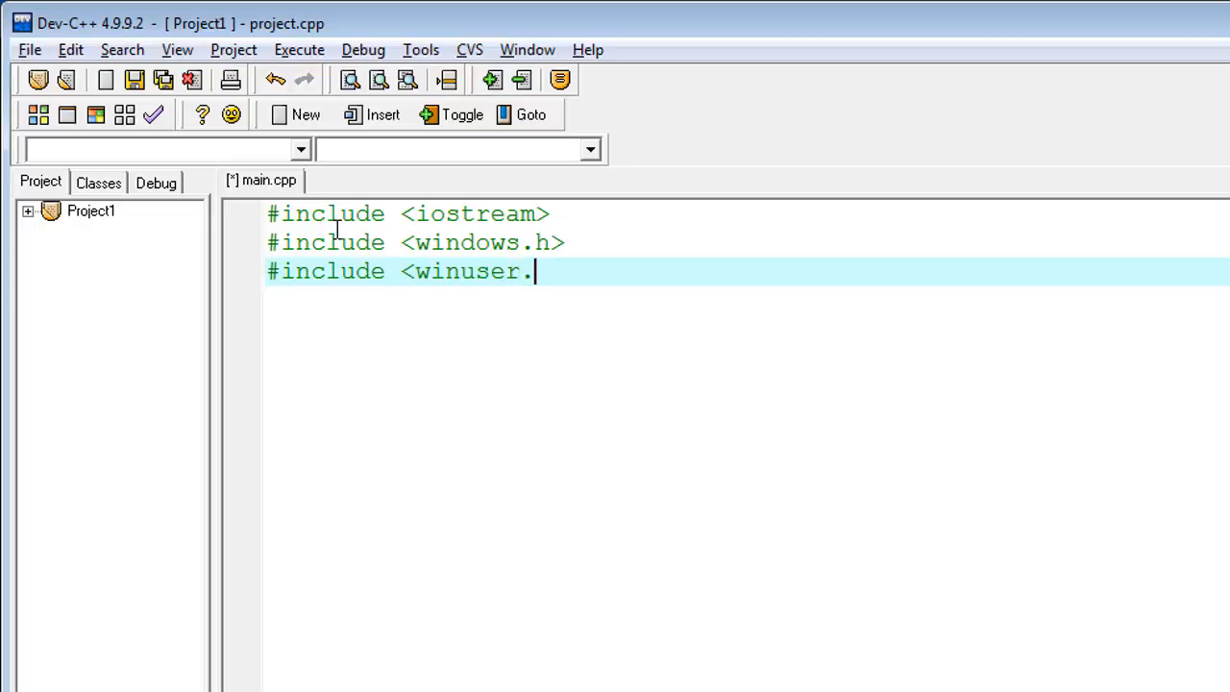
text(h>)
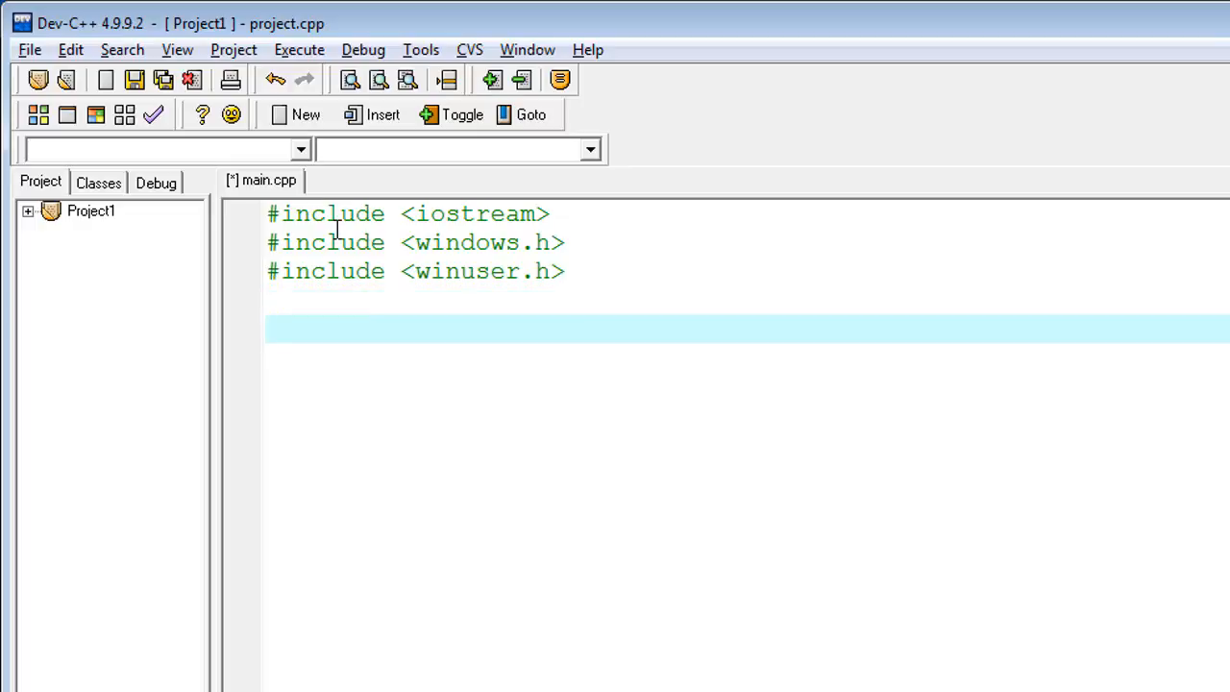
- Type 'using namespace std;' on the line below the includes
text(usi)
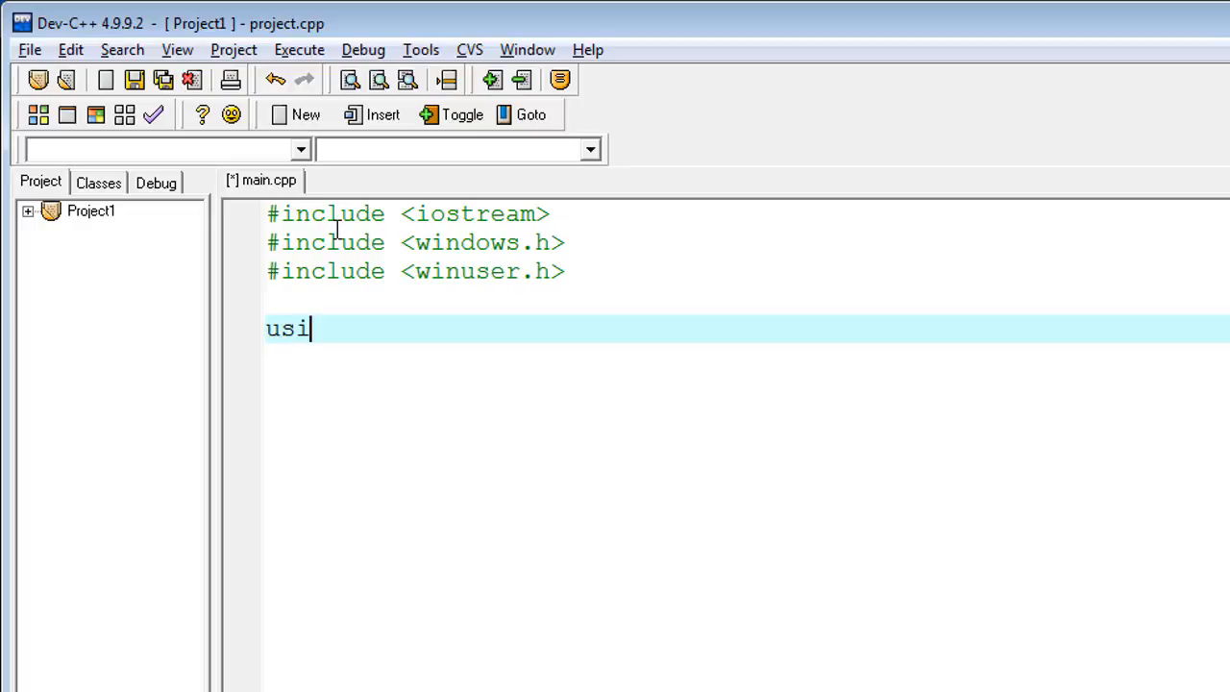
text(ng names)
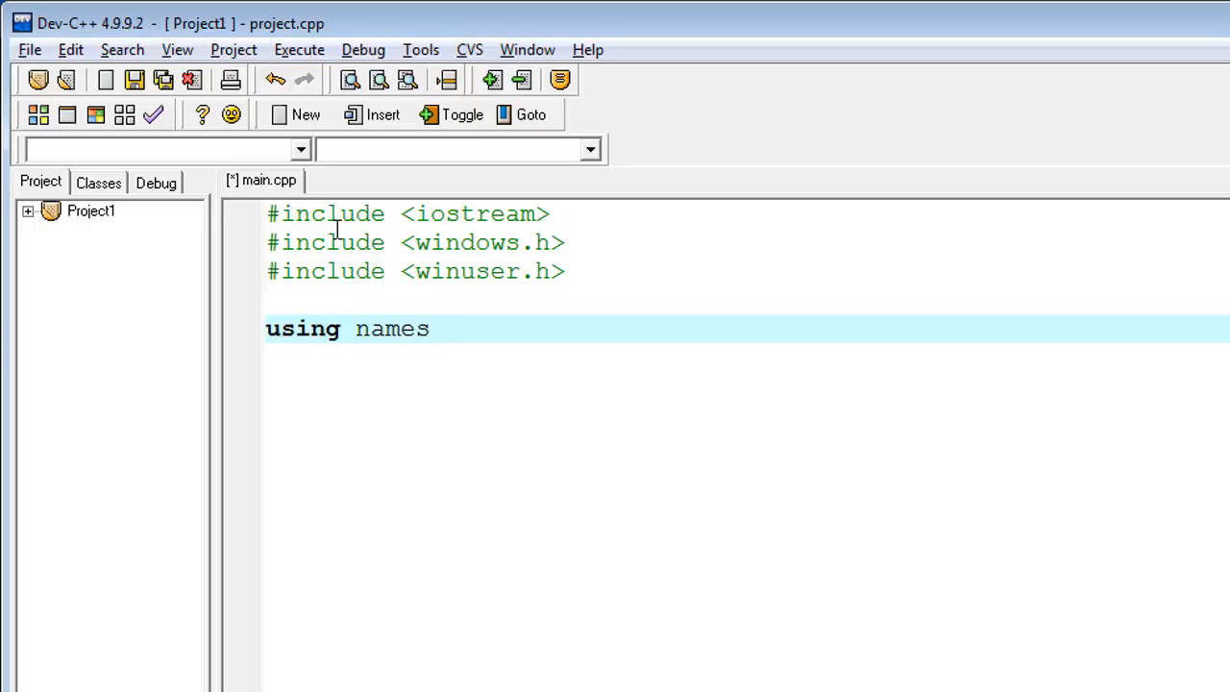
text(p)
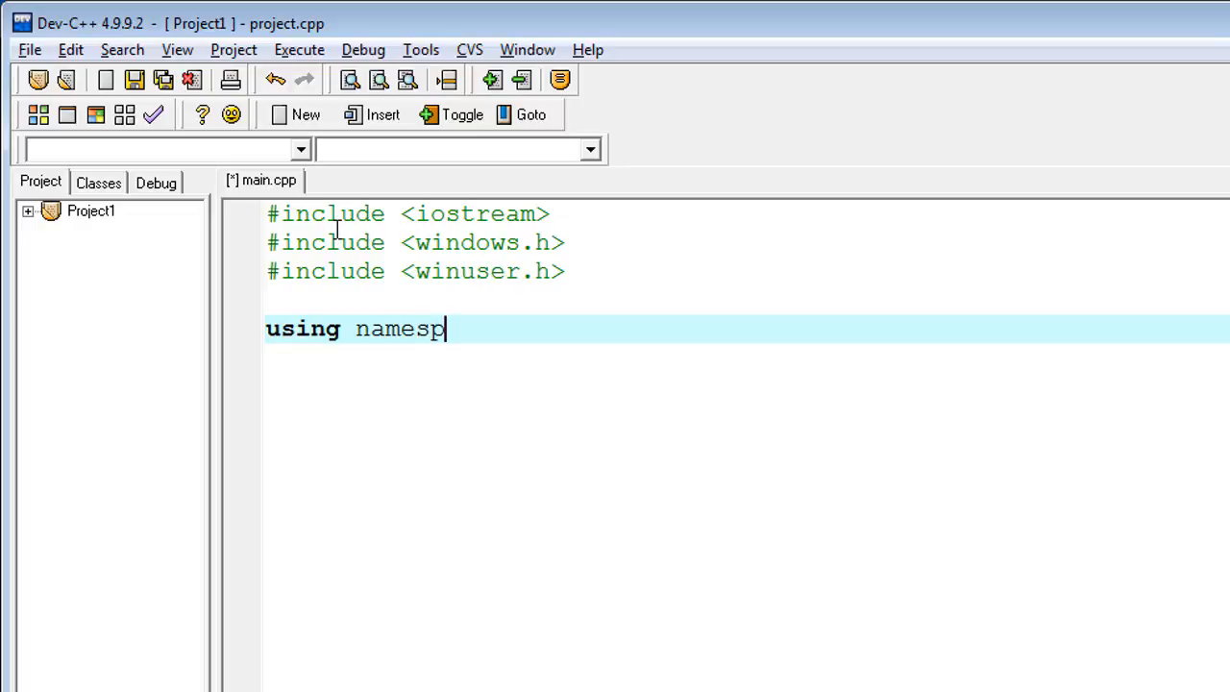
text(ace)
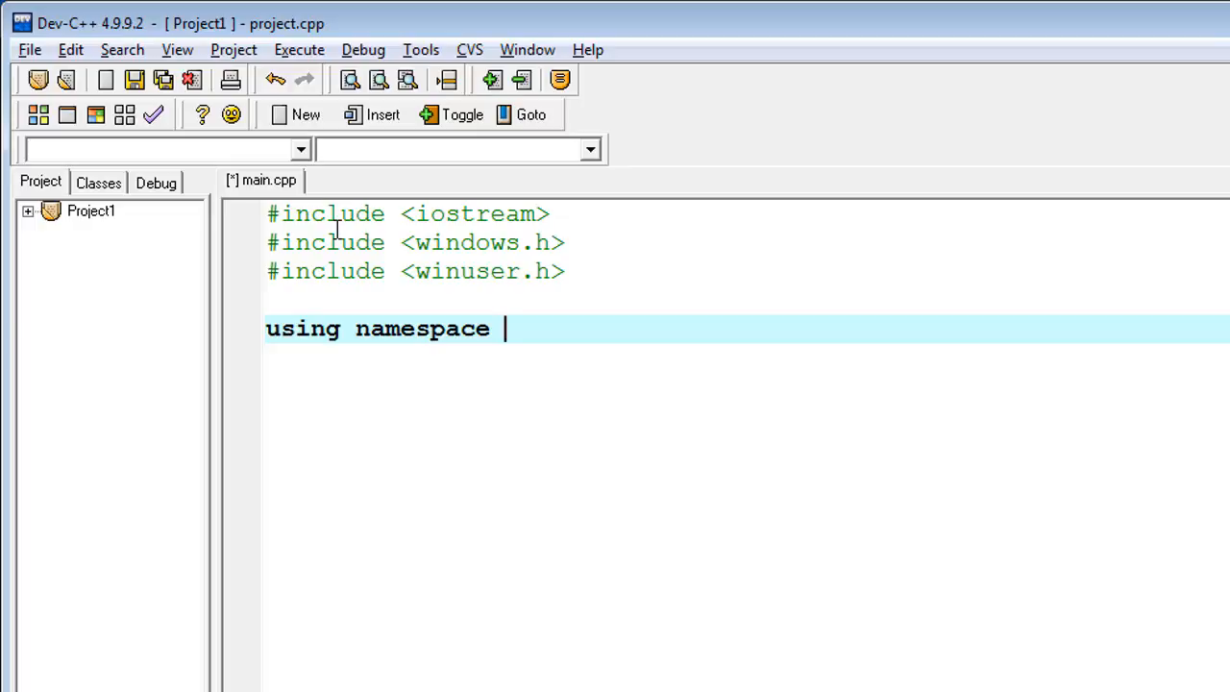
text(std)
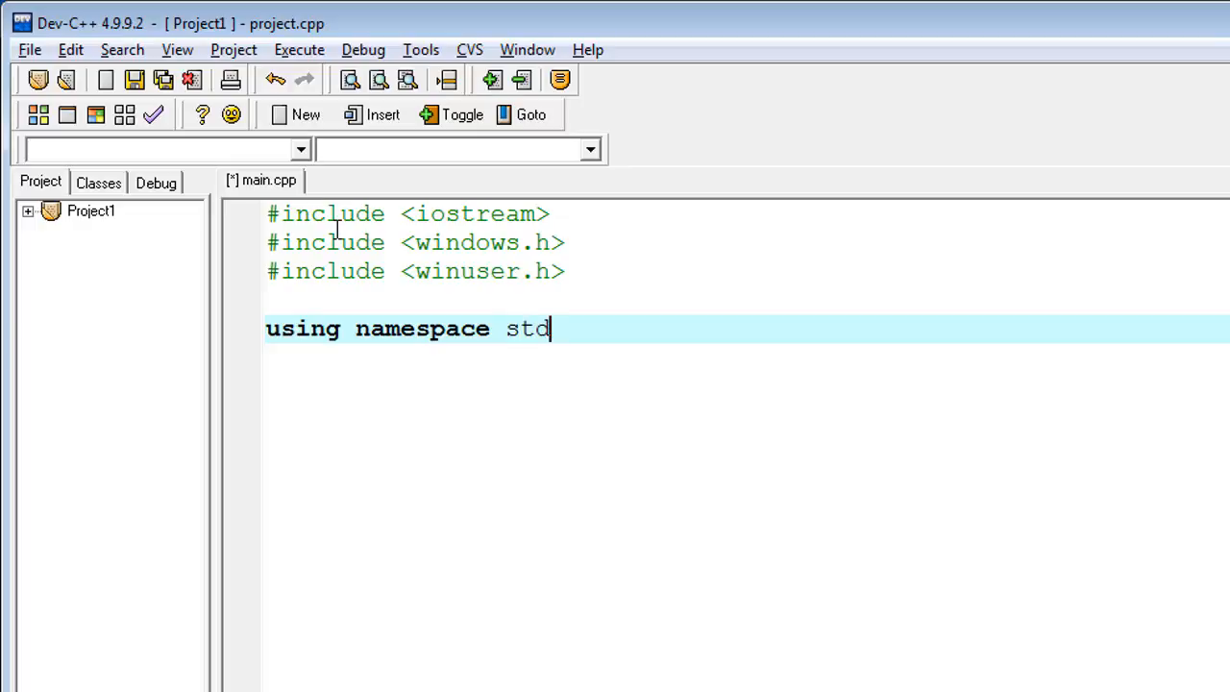
text(;)
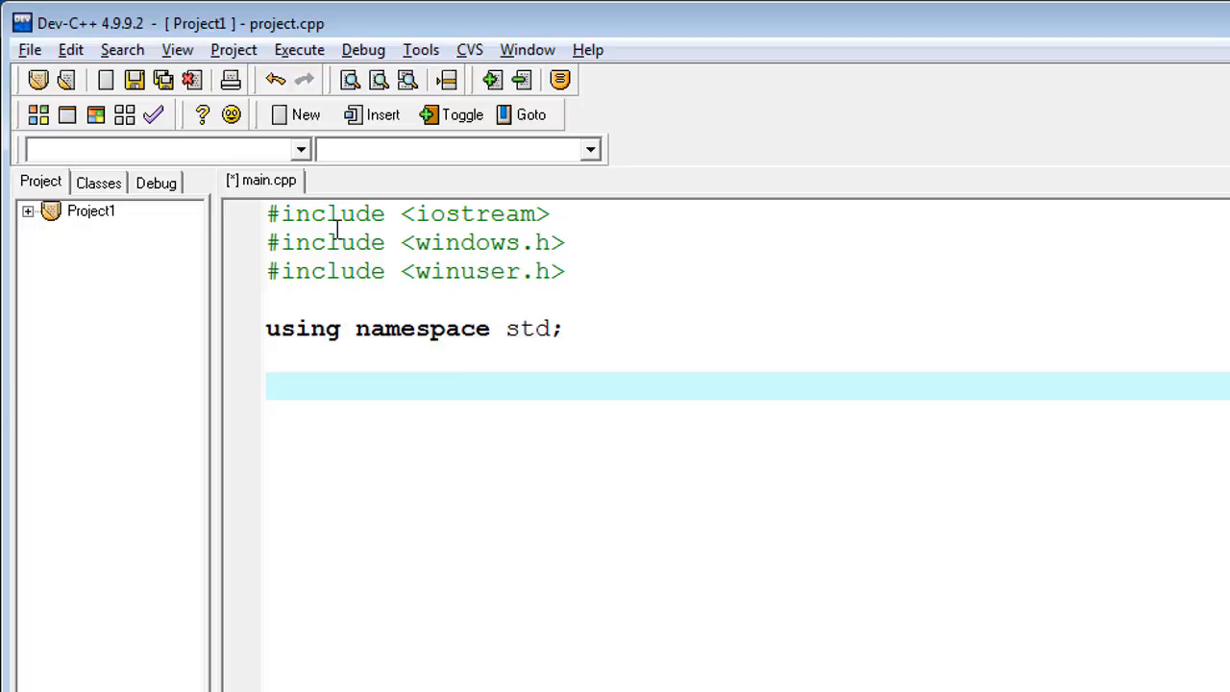
- Write int main() { return 0; }, fixing typos, and save main.cpp
text(int main)
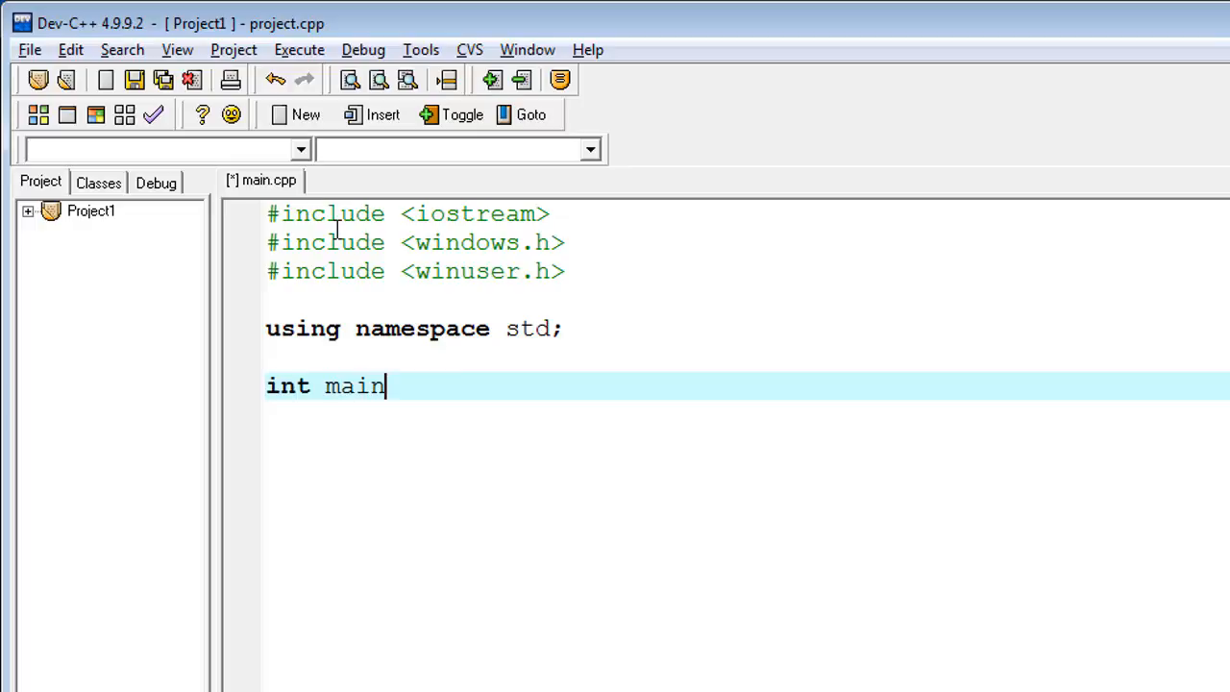
text((){)
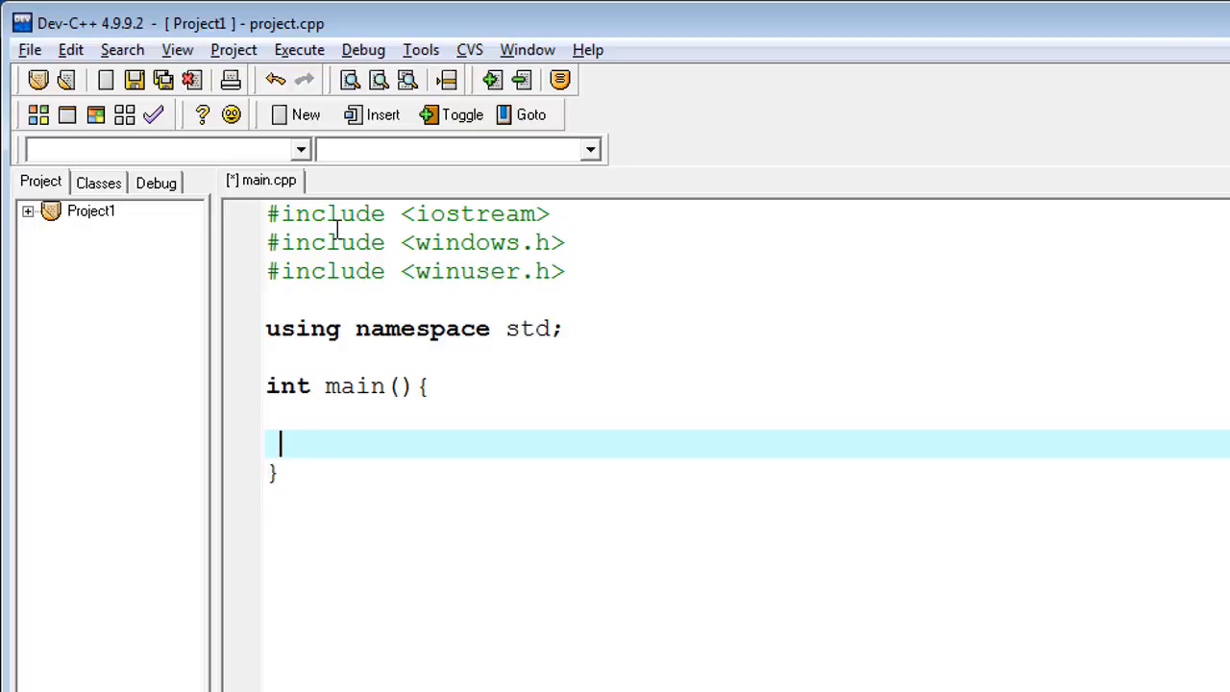
text(retur)
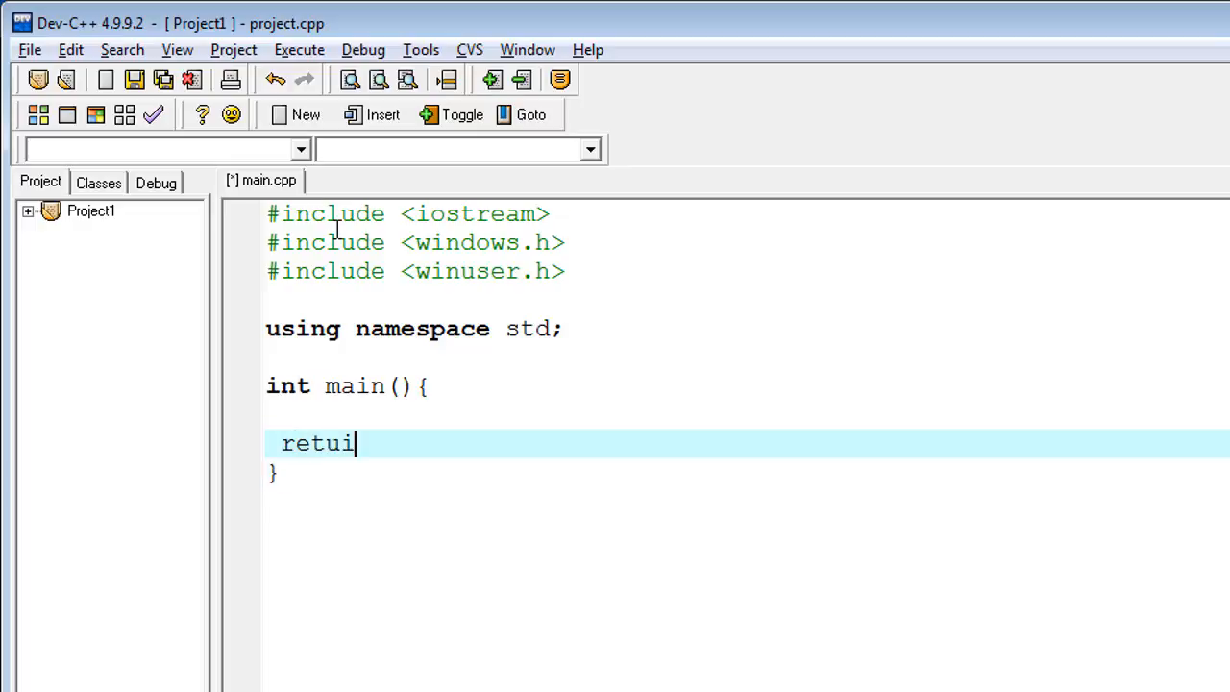
key(Backspace)
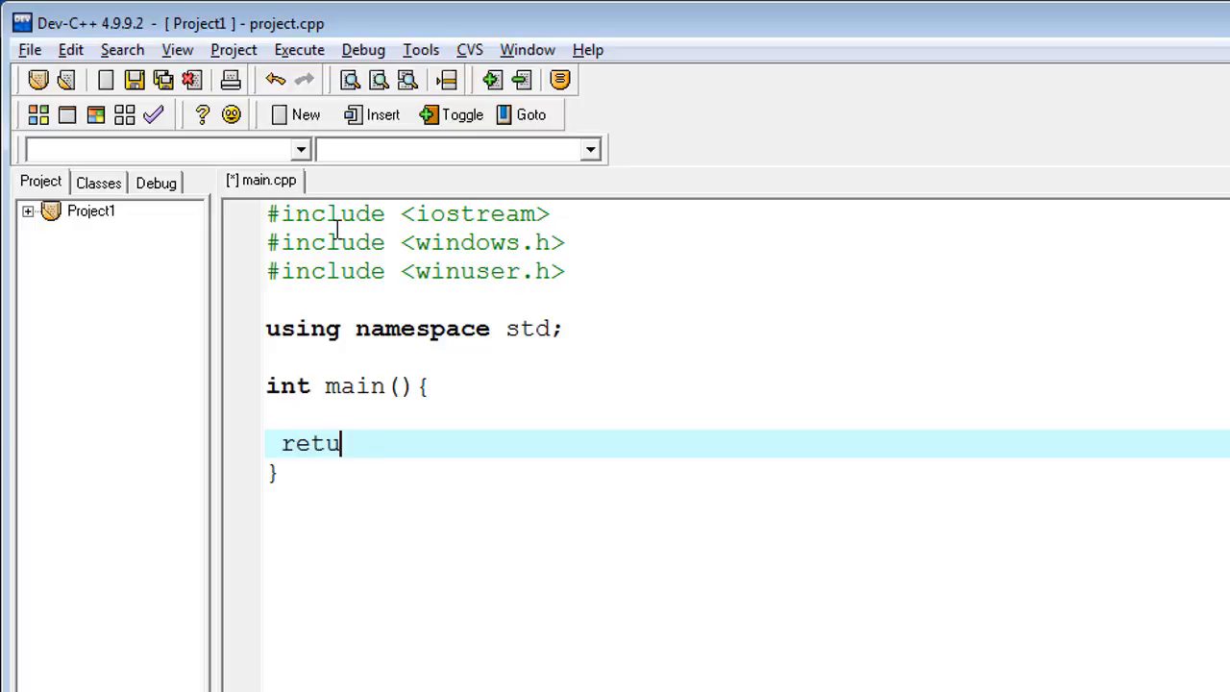
text(rn)
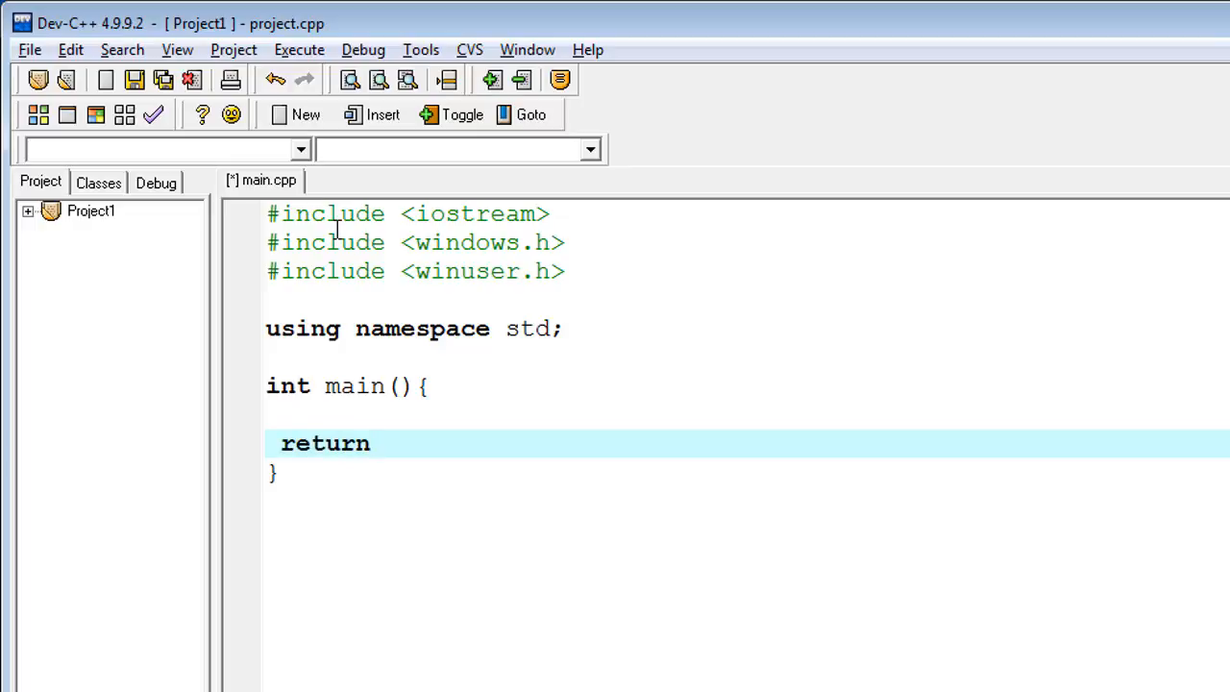
text(0;)
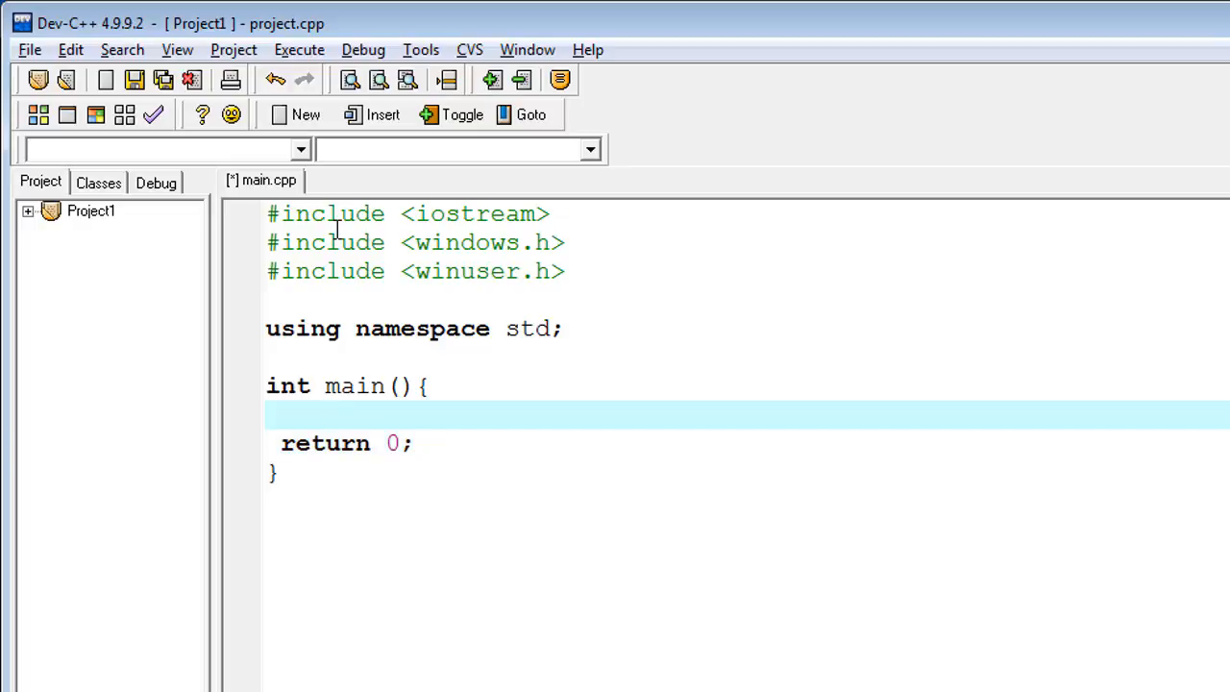
text(co)
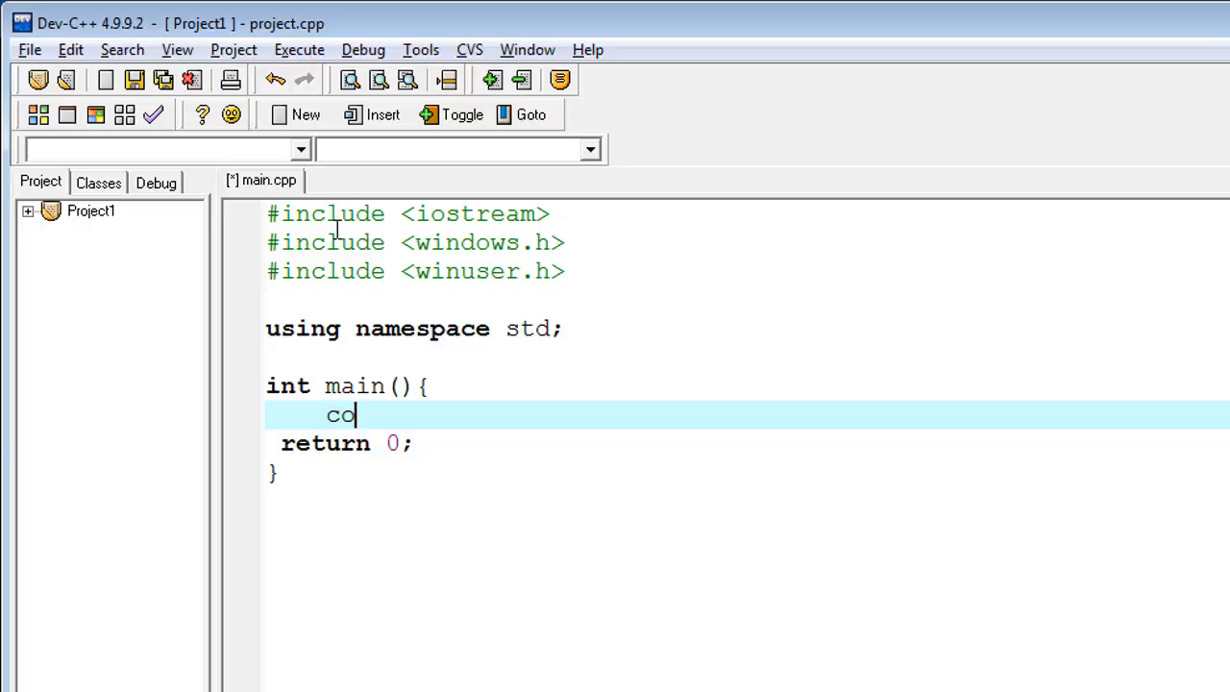
key(BackSpace)
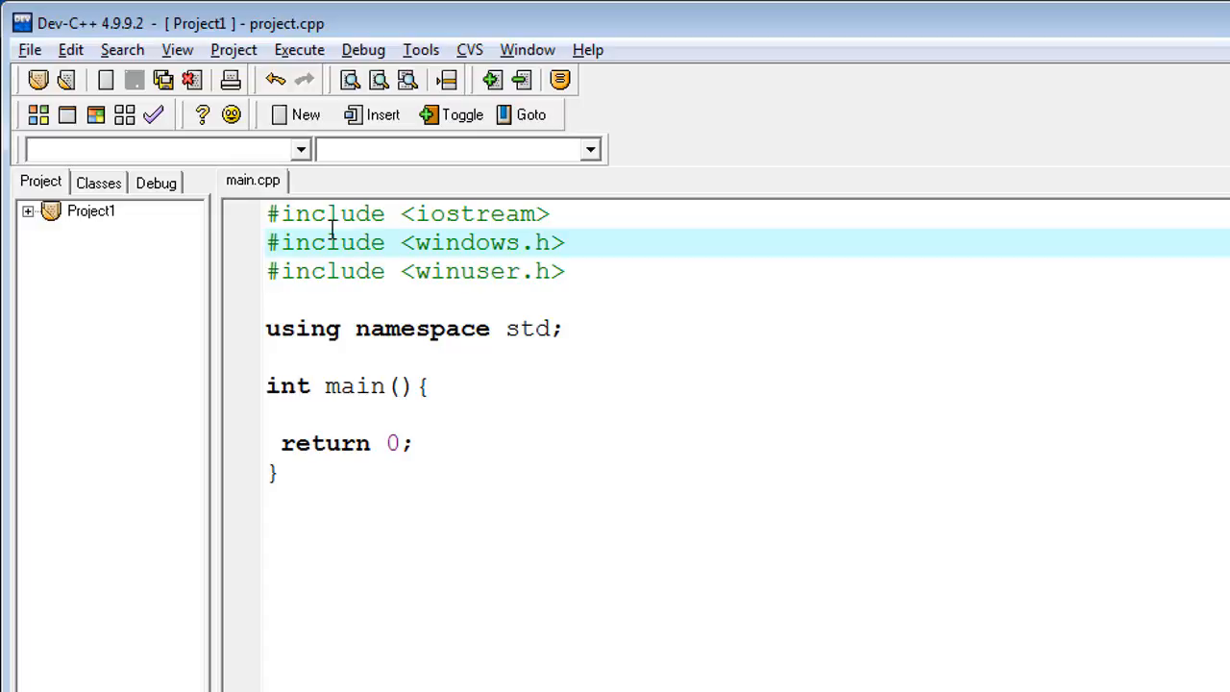
- Insert system("pause"); on the blank line inside main, above return 0;
click(313, 415)
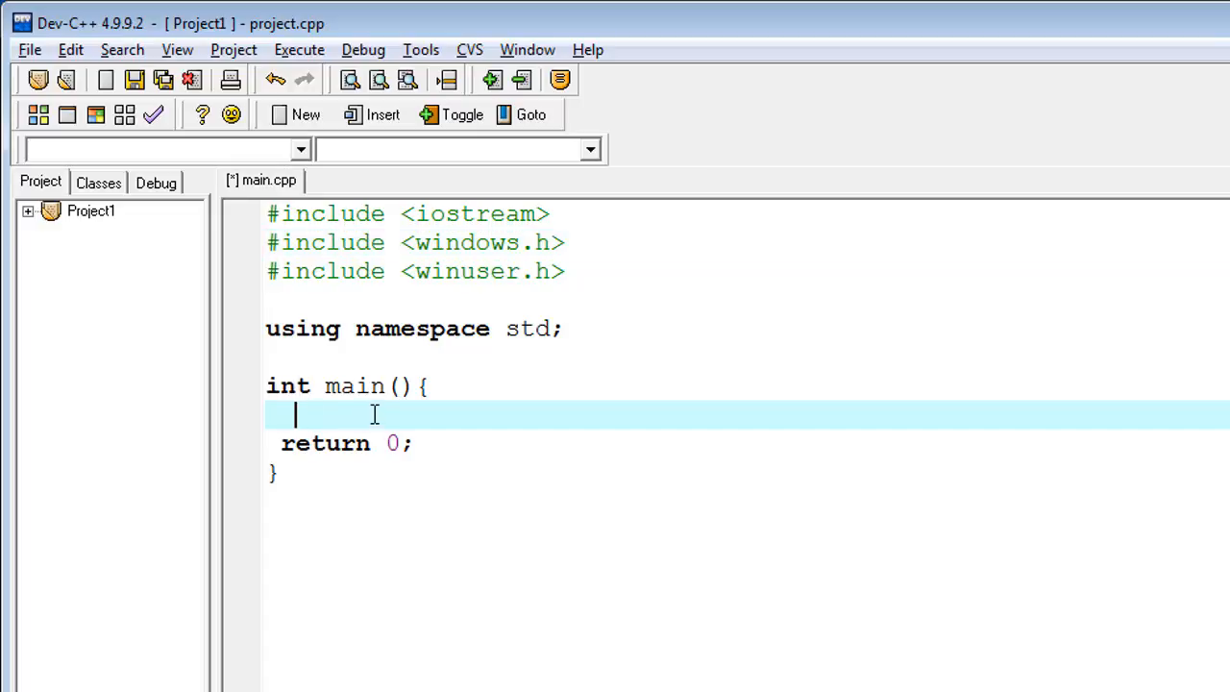
text(syst)
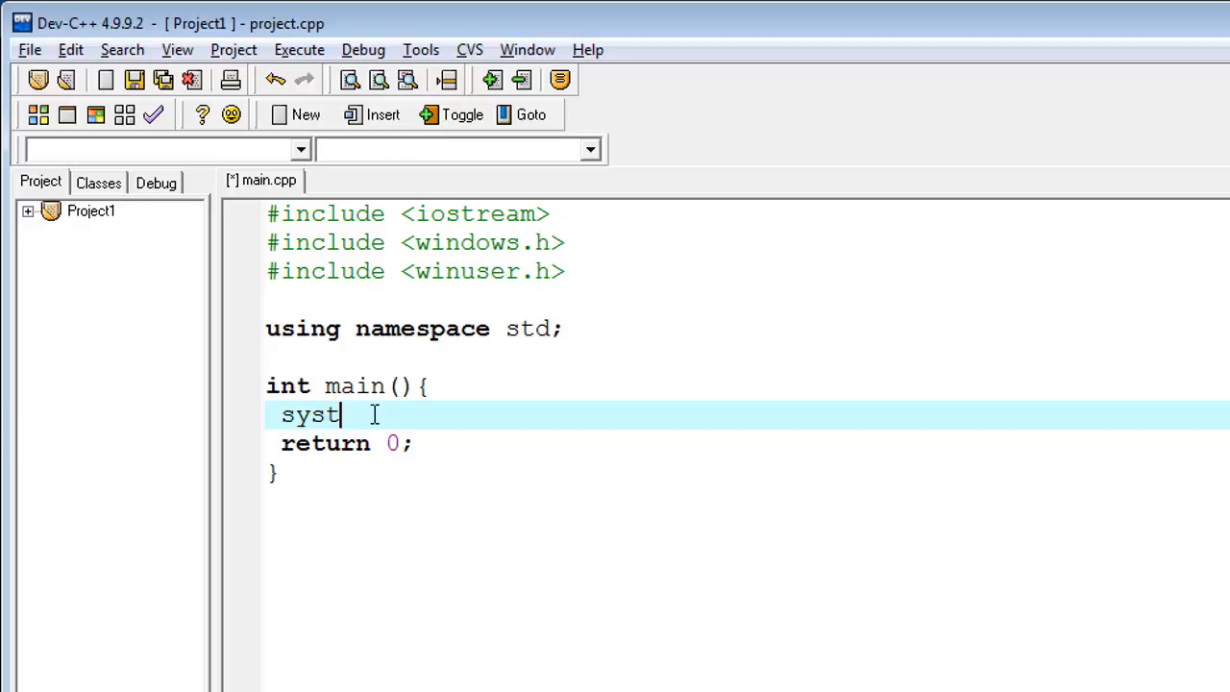
text(em())
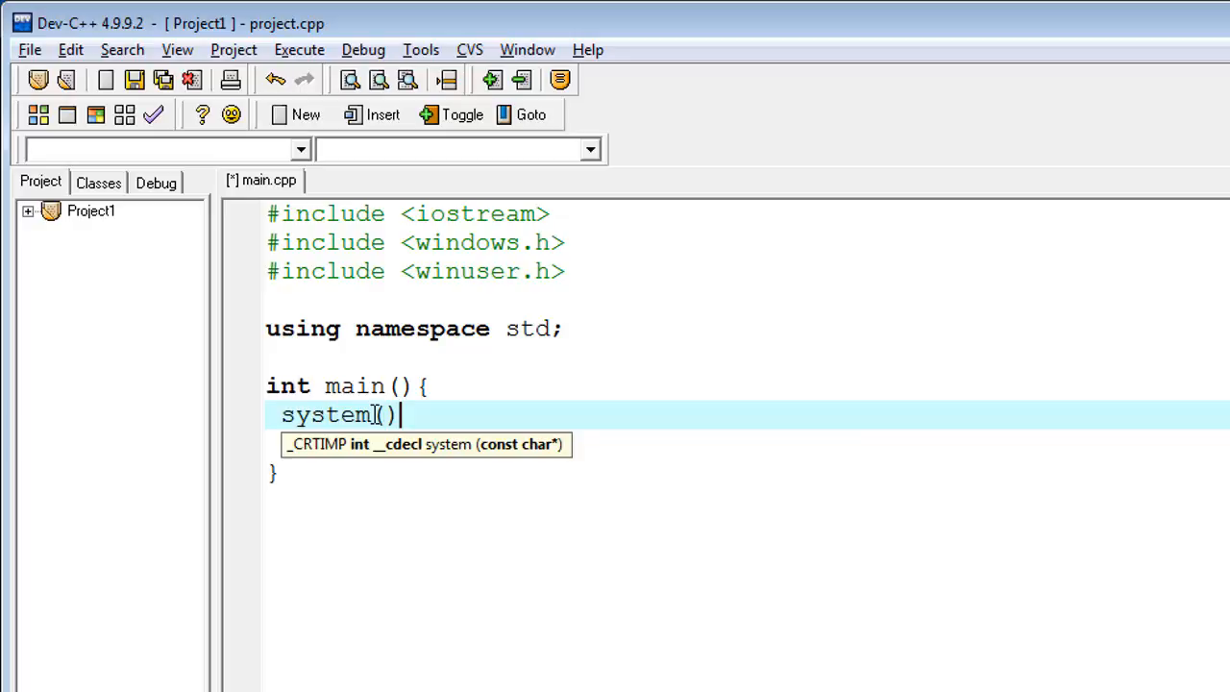
text(;)
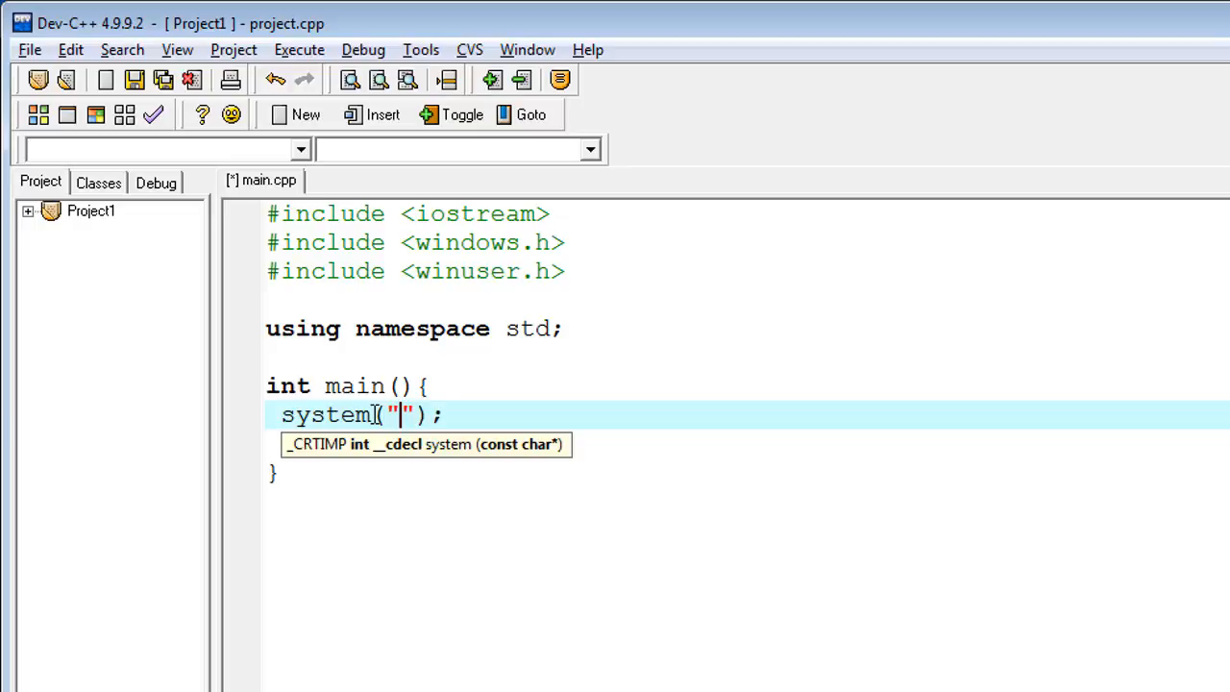
text(pause)
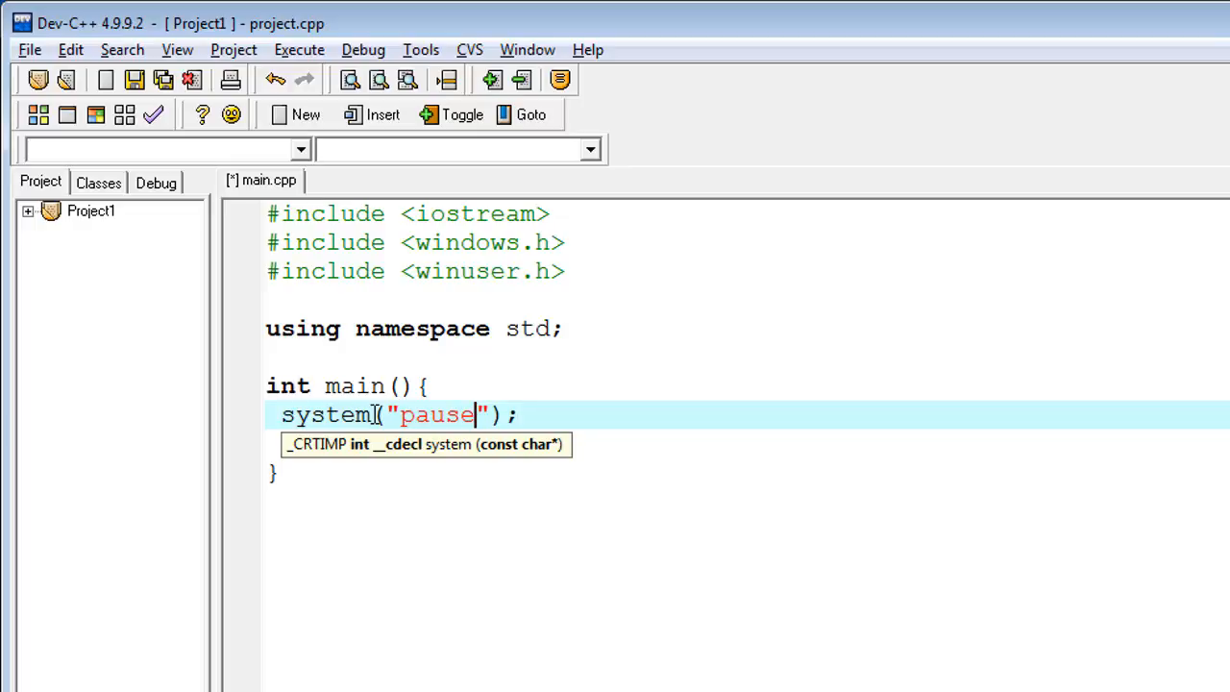
right_click(459, 443)
text(return 0;)
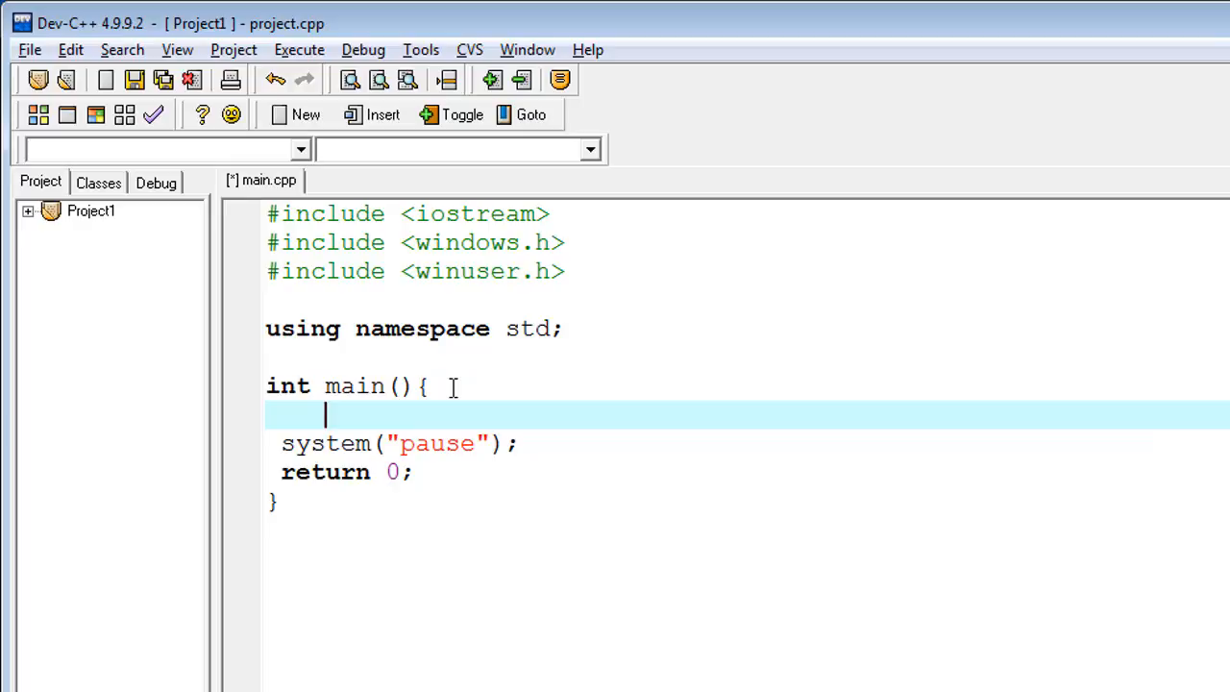
- Add cout<<"Hello World!"; as the first line of main()
text(cout)
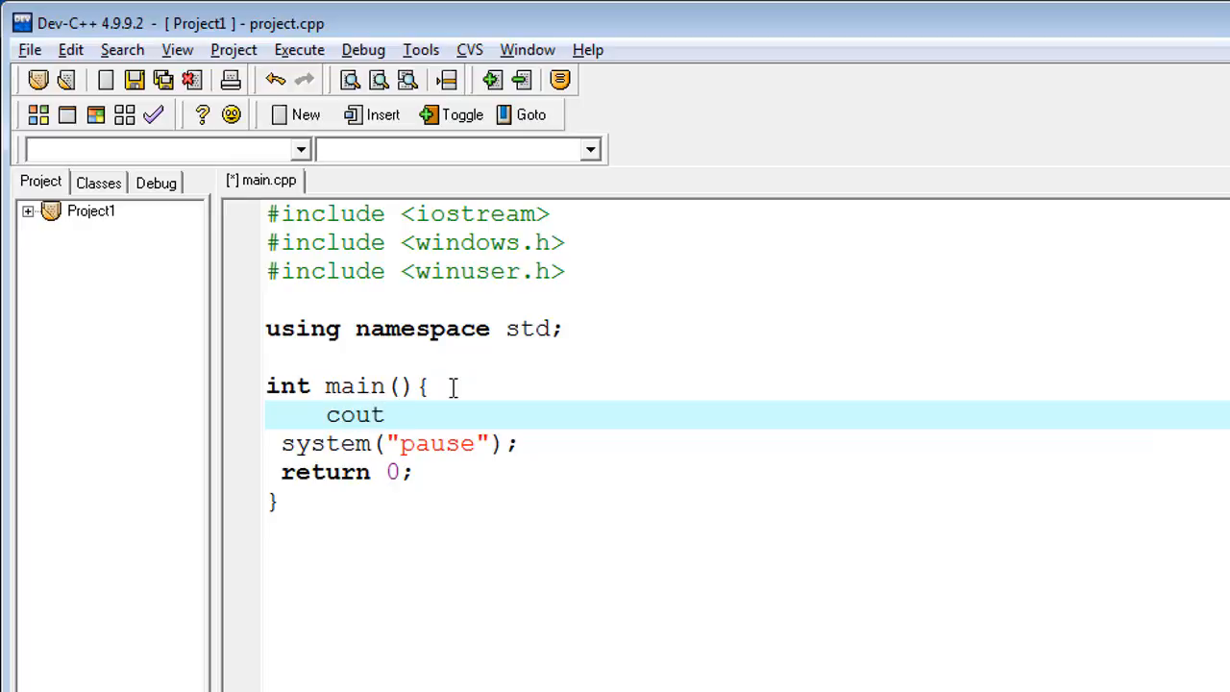
text(<<")
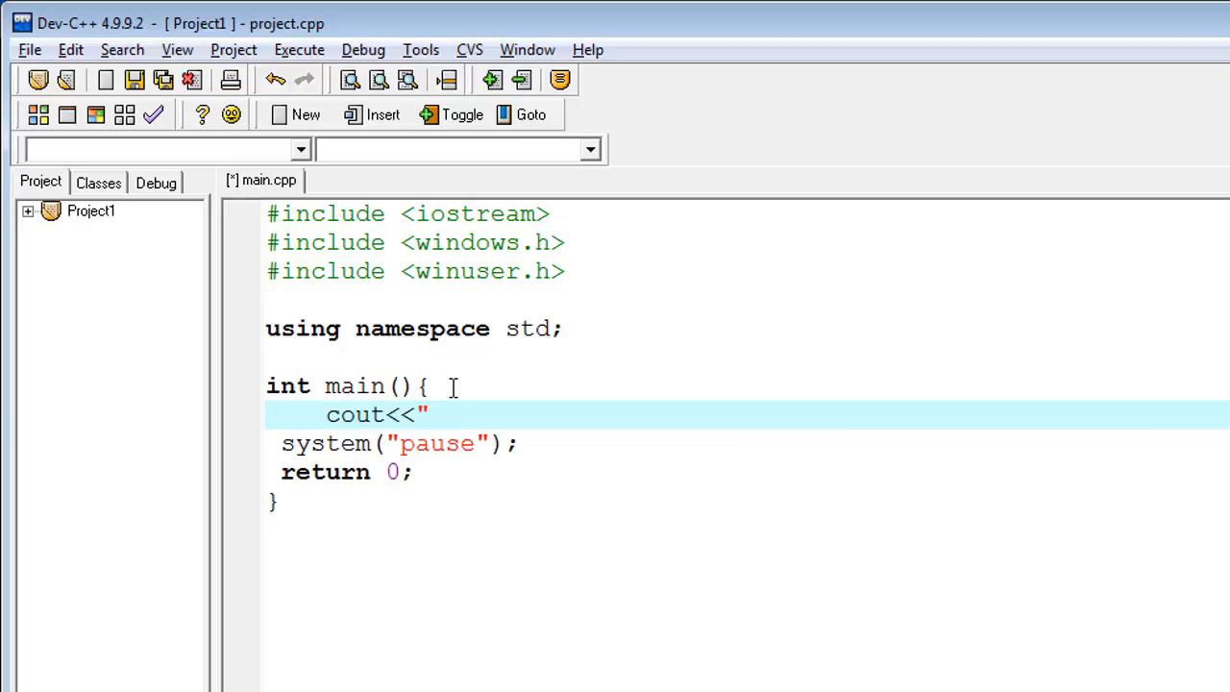
text(Hello W)
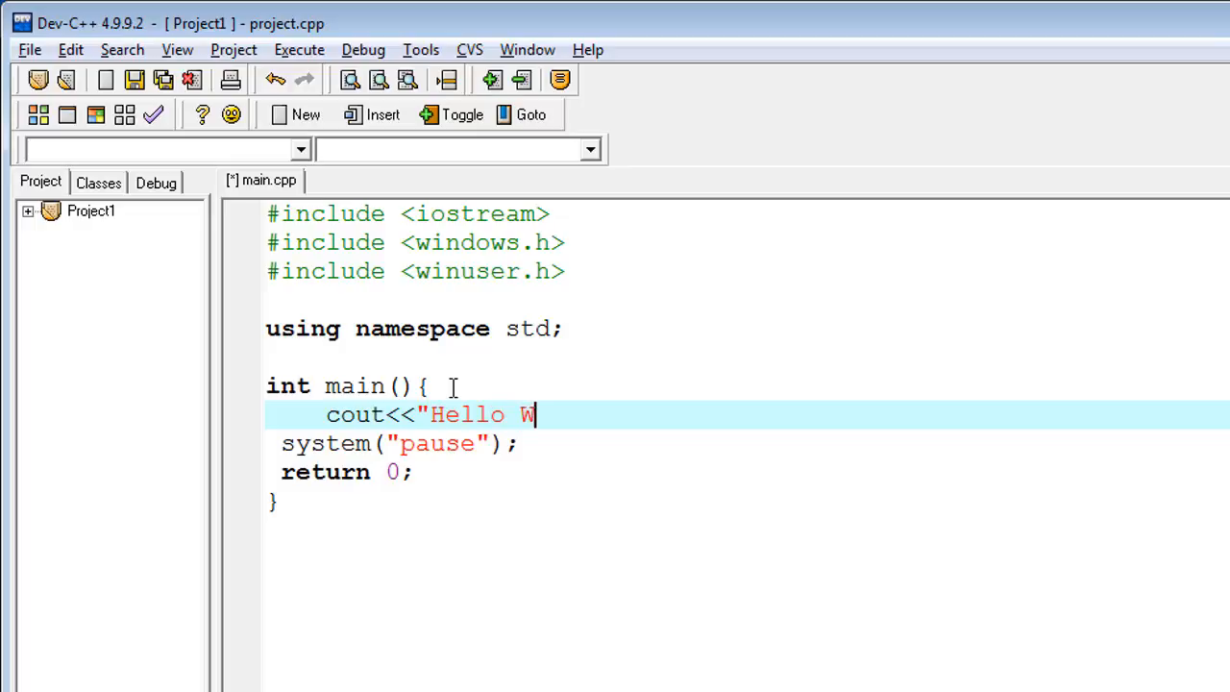
text(orld!)
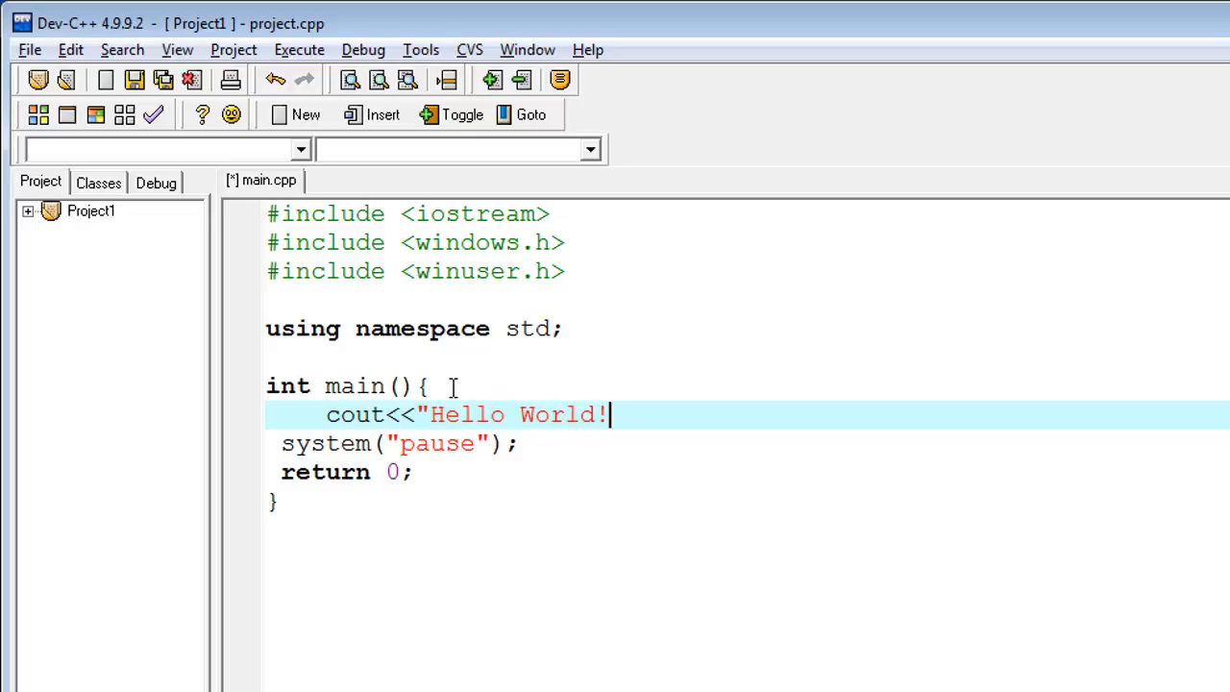
text(";)
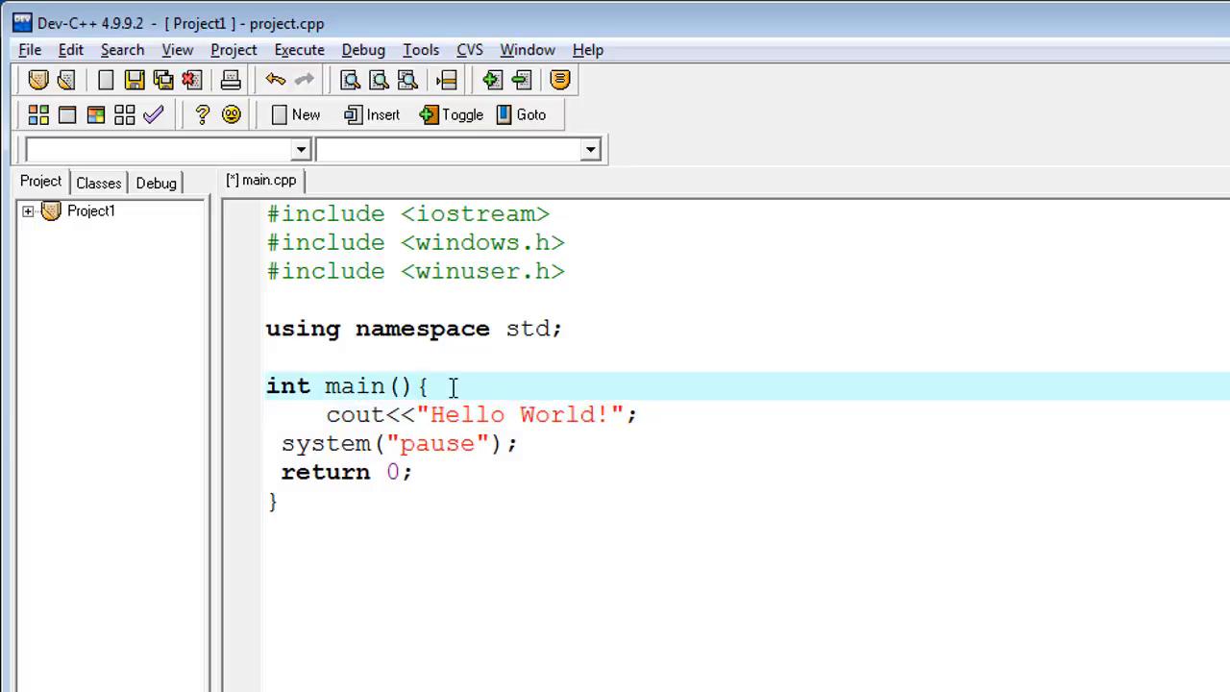
click(299, 49)
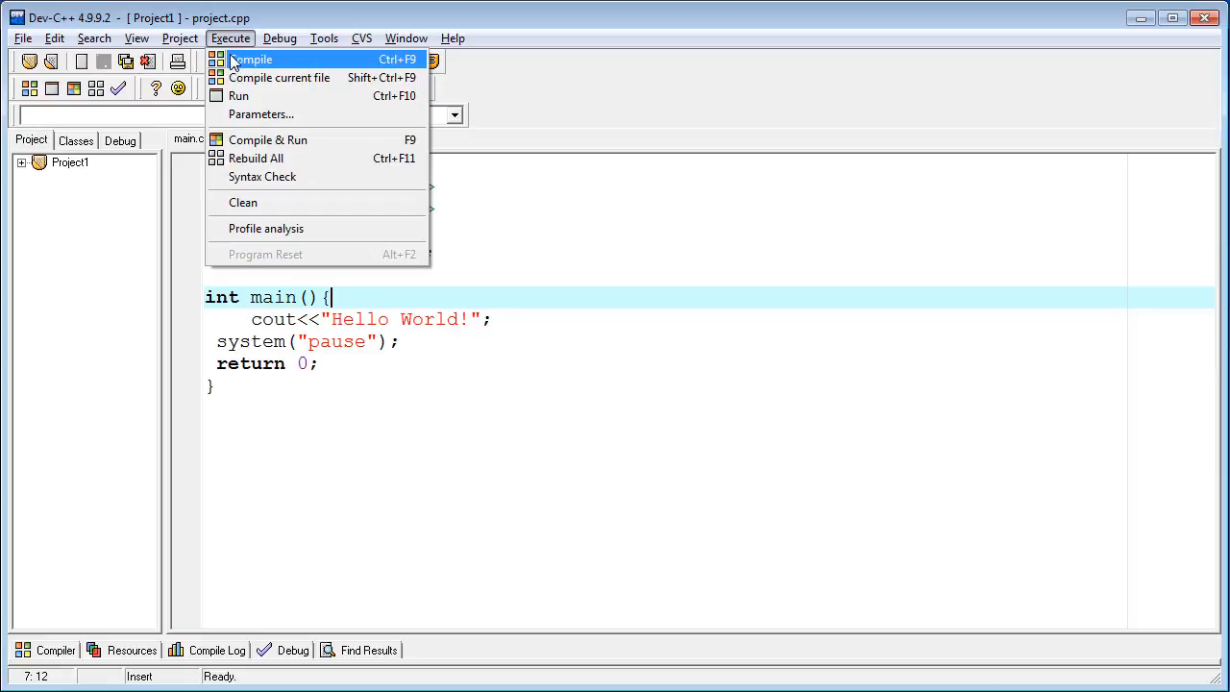
- Compile the project with 0 errors, then Compile & Run to show Hello World
click(252, 59)
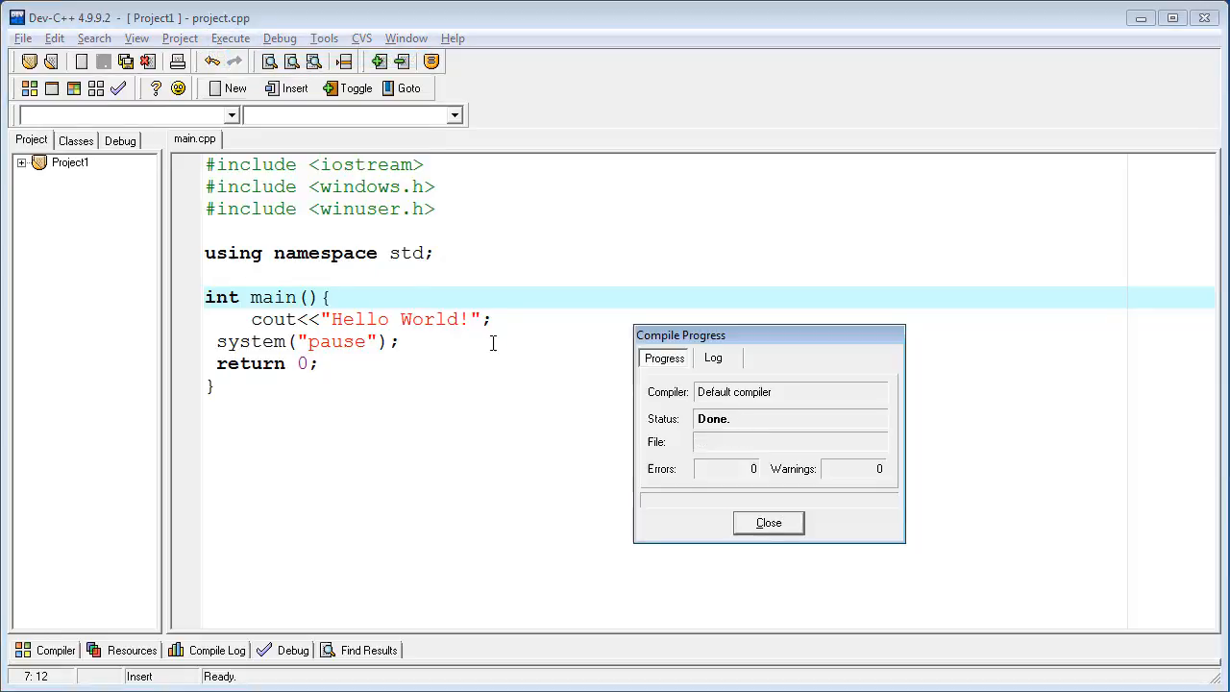
click(229, 38)
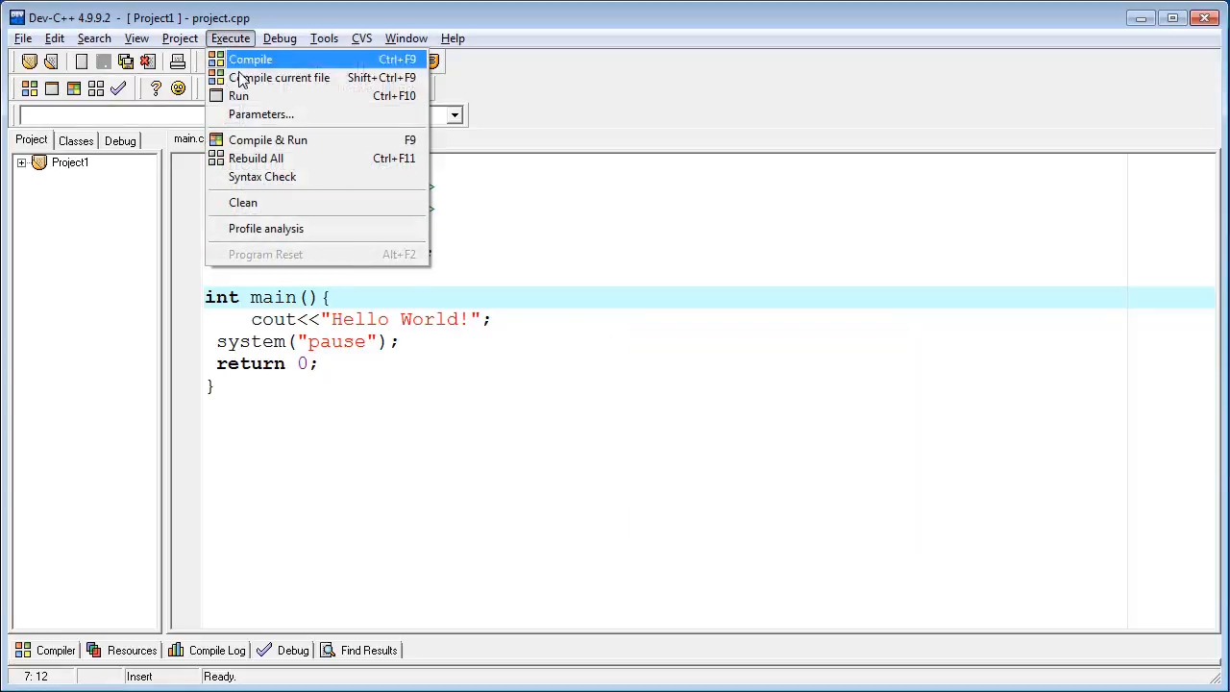
mouse_move(279, 77)
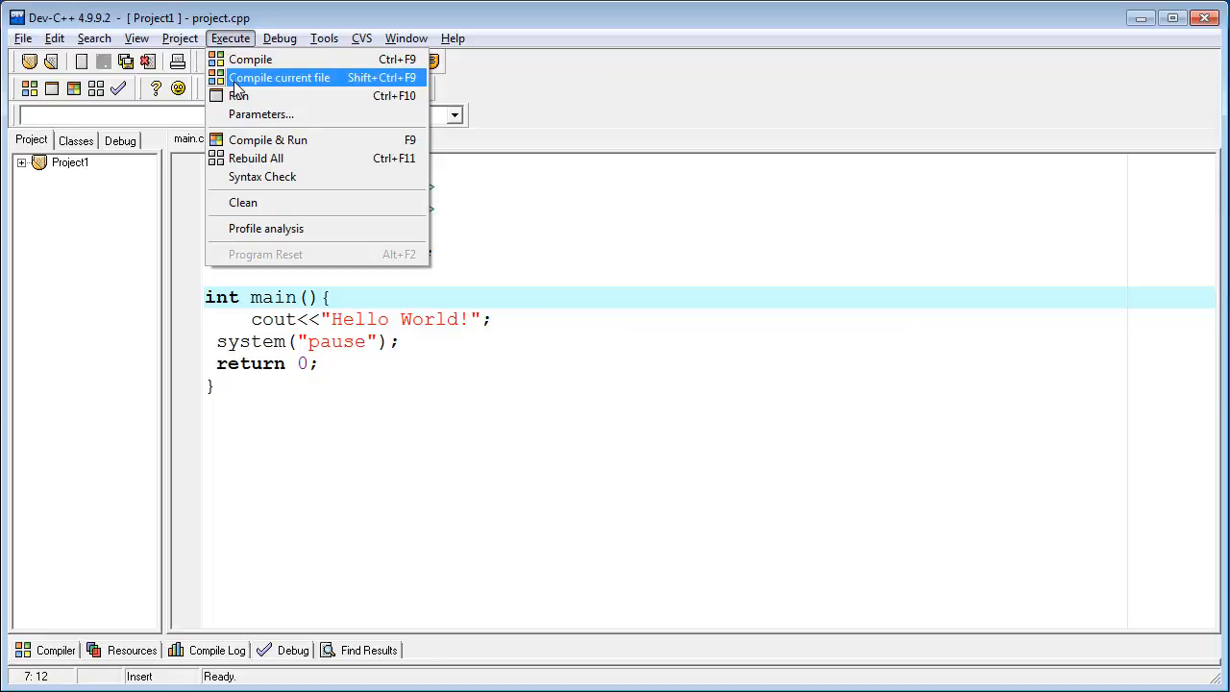
mouse_move(254, 139)
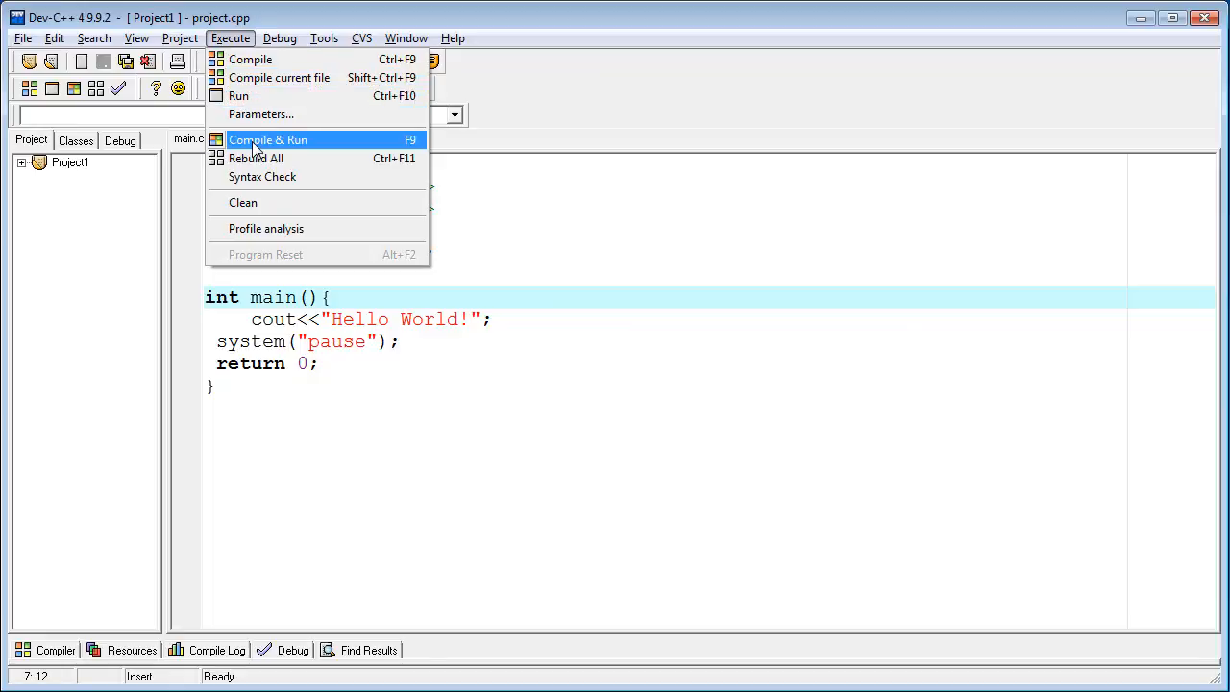
click(267, 139)
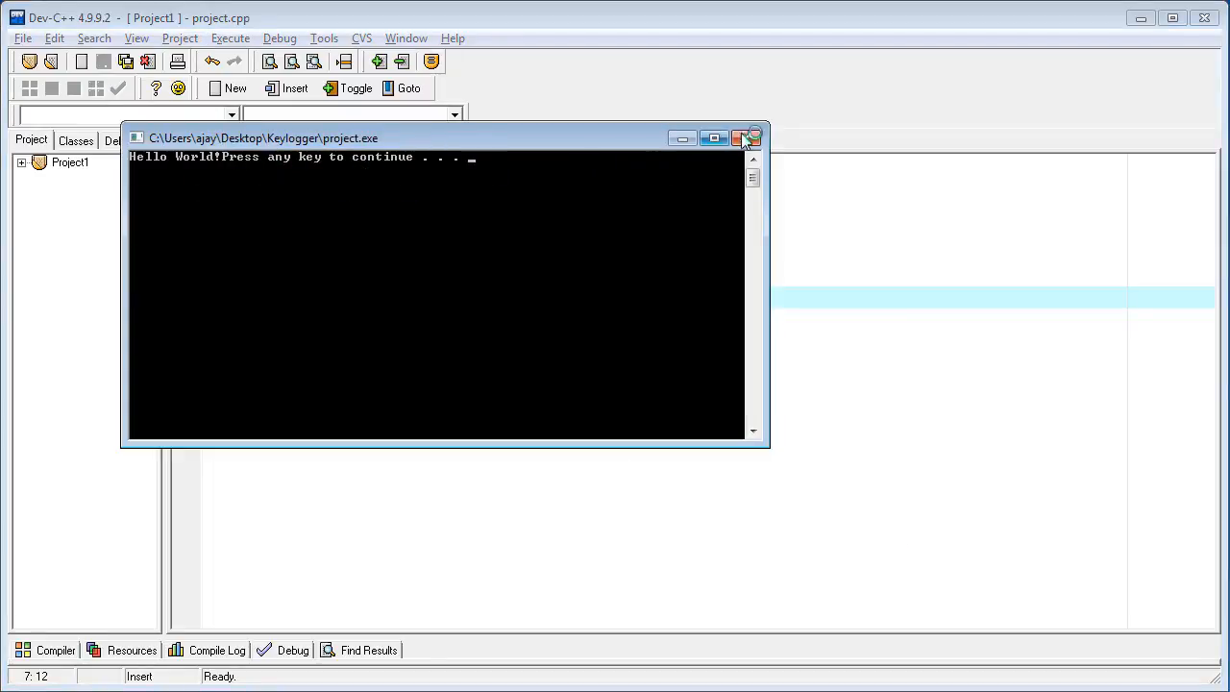
- Close the Hello World console window to return to main.cpp
click(751, 137)
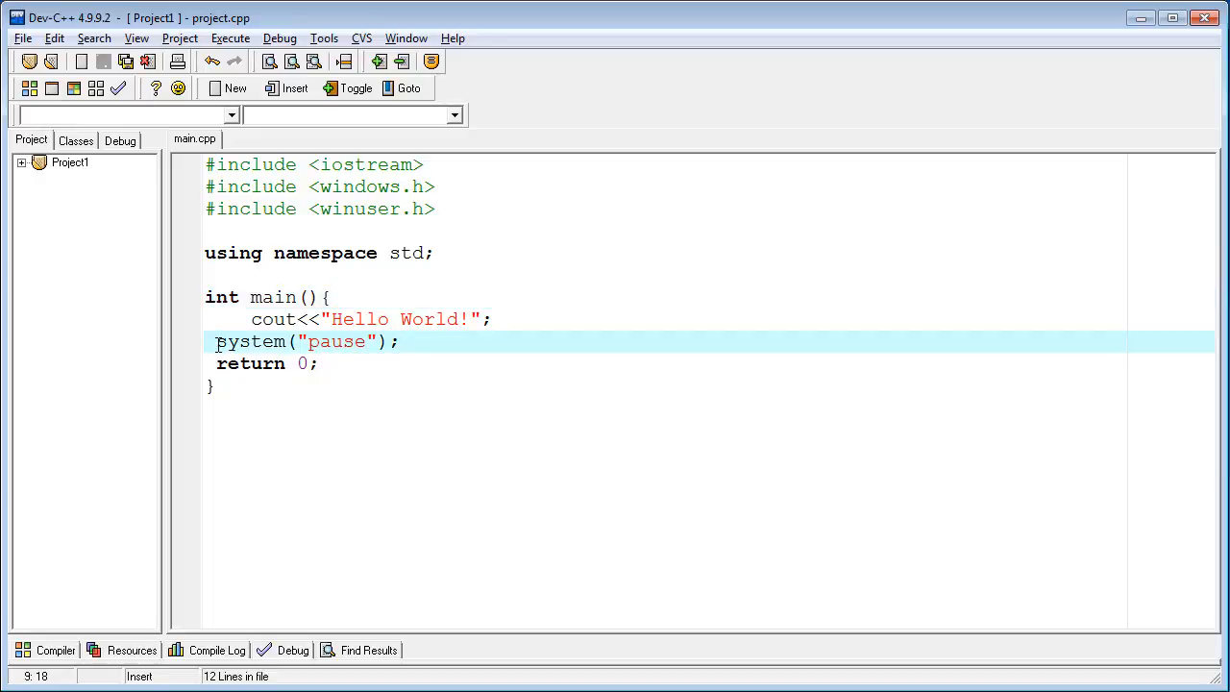
text(//)
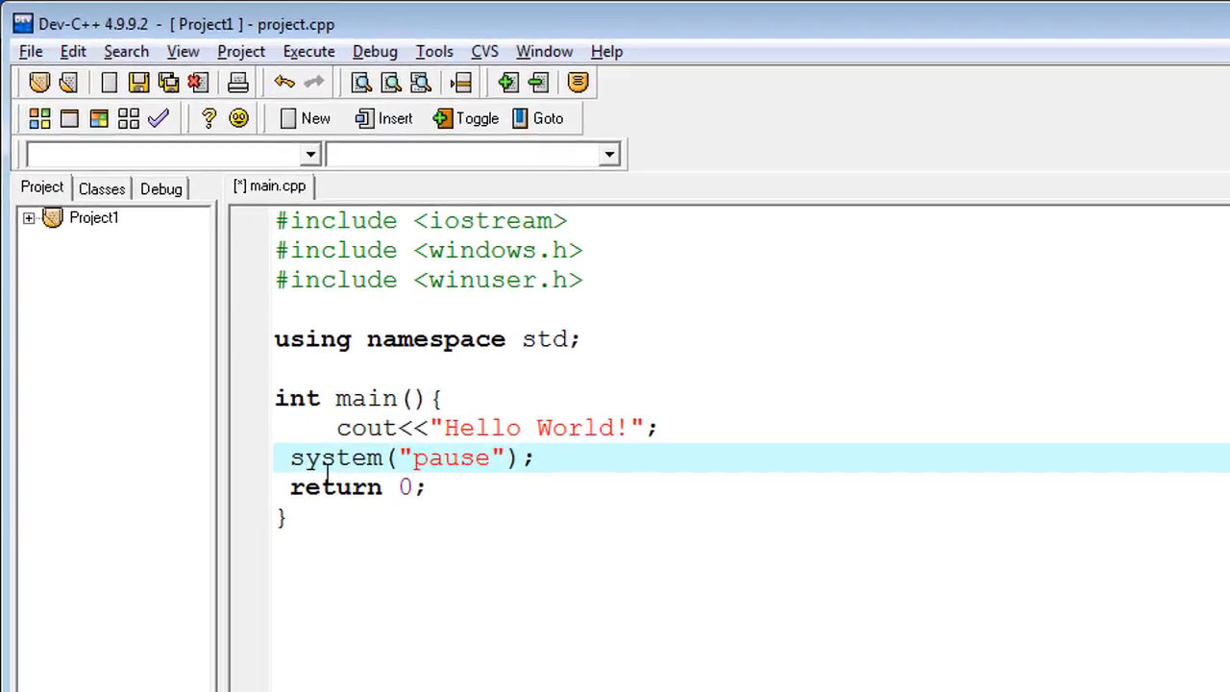
drag(307, 459, 288, 519)
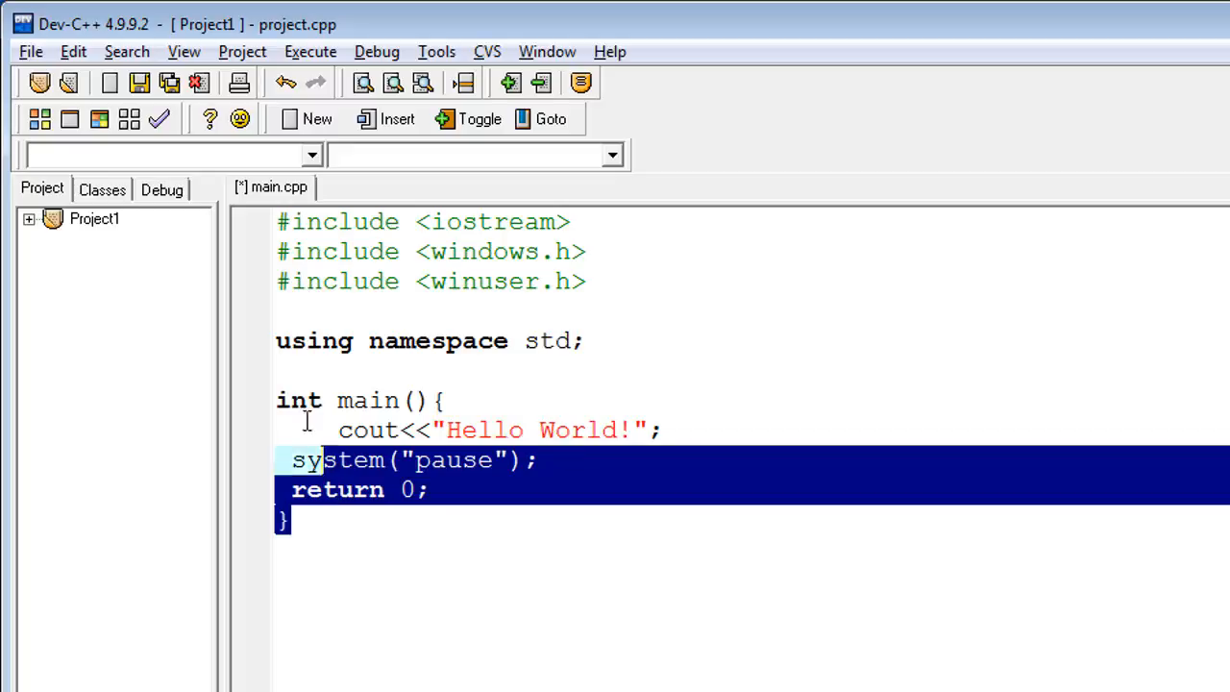